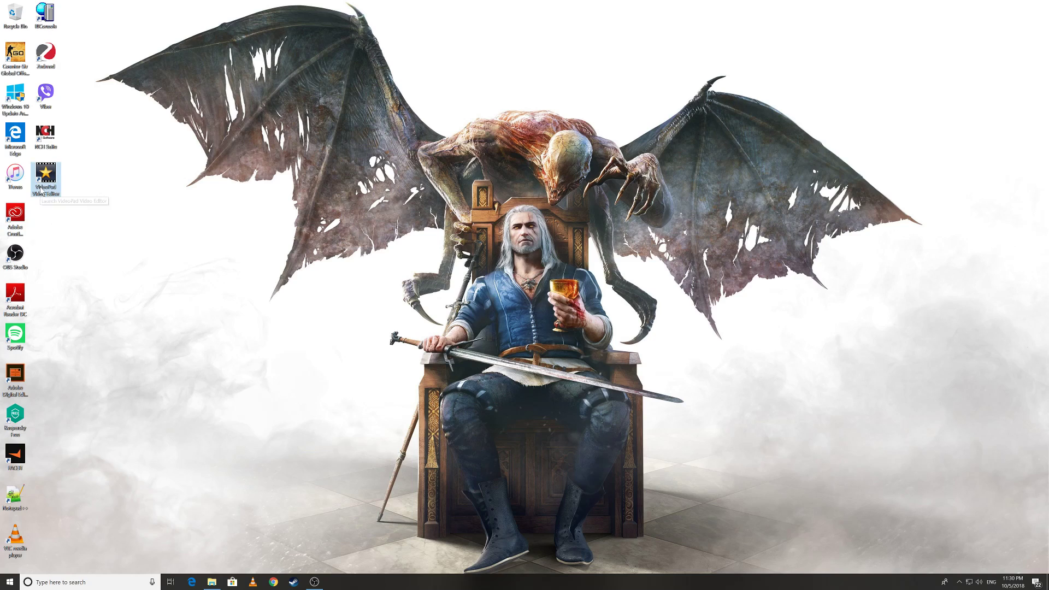
{"action": "mouse_move", "coordinate": [148, 247]}
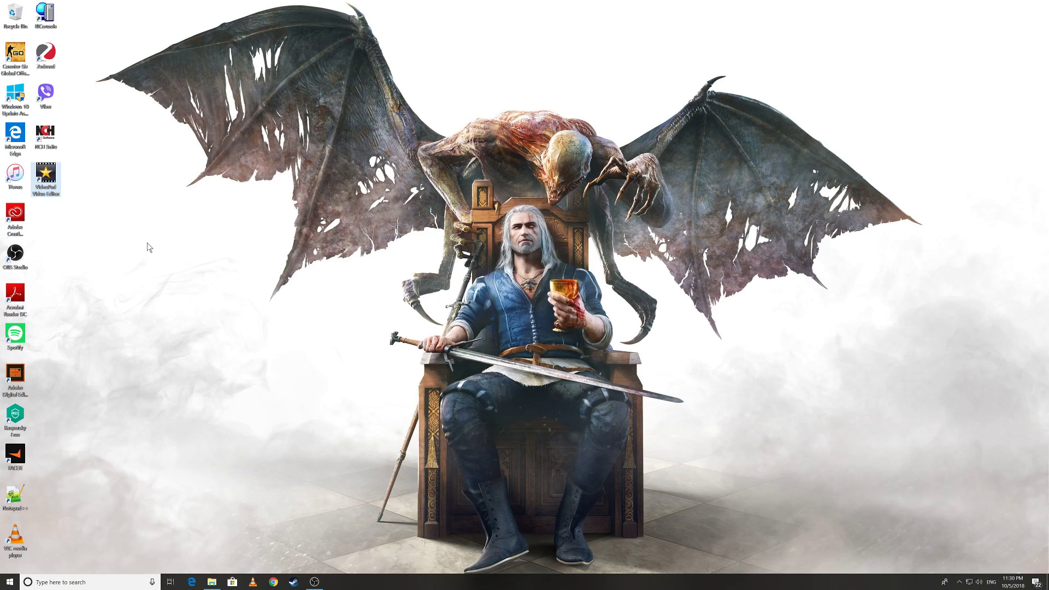
Step: Refresh the Windows desktop a couple of times from its context menu
{"action": "right_click", "coordinate": [149, 248]}
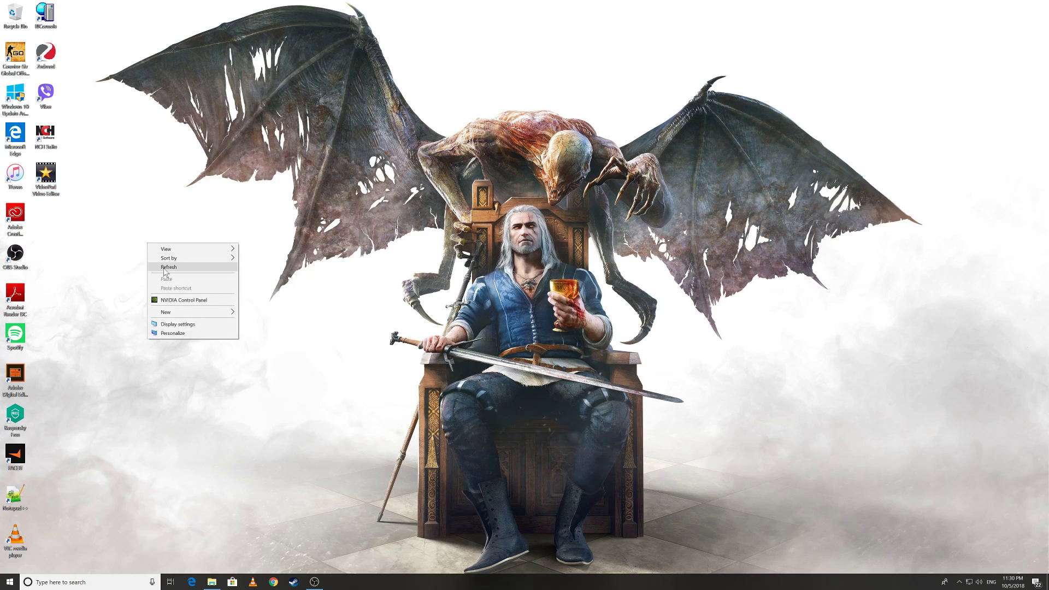
{"action": "left_click", "coordinate": [169, 267]}
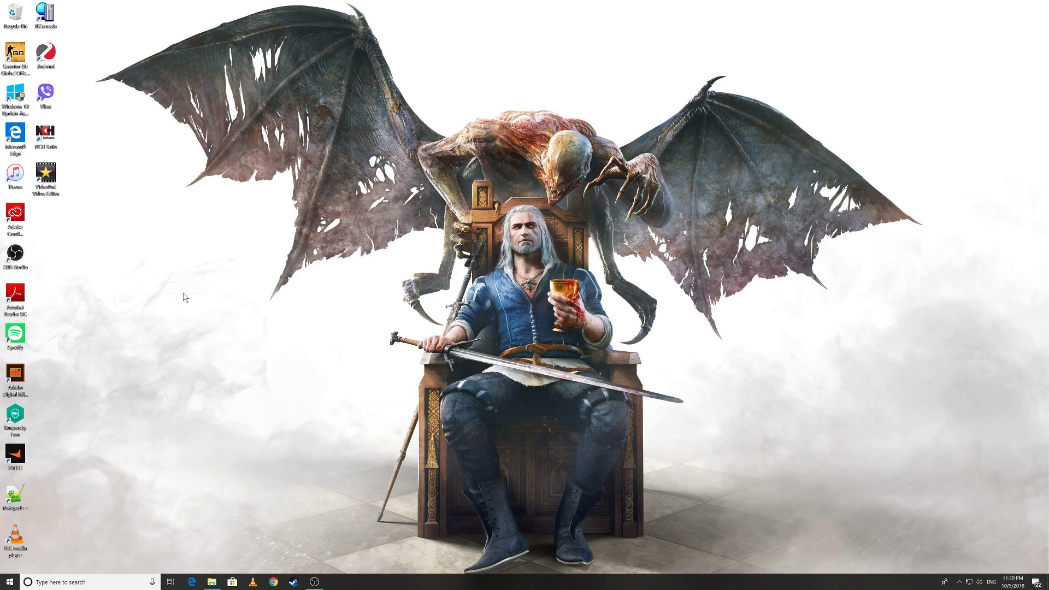
{"action": "mouse_move", "coordinate": [226, 344]}
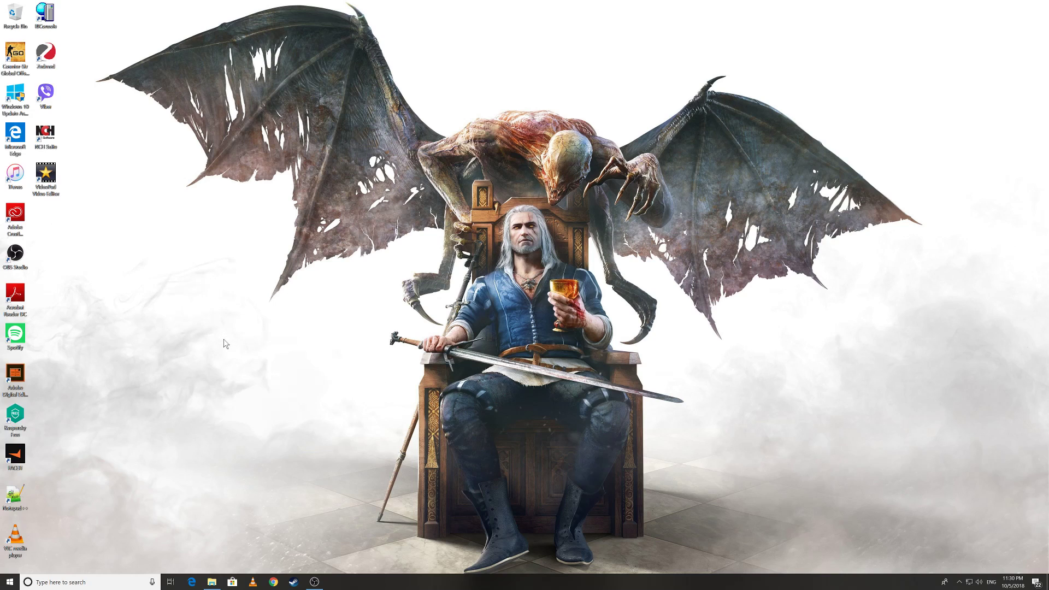
{"action": "right_click", "coordinate": [225, 343]}
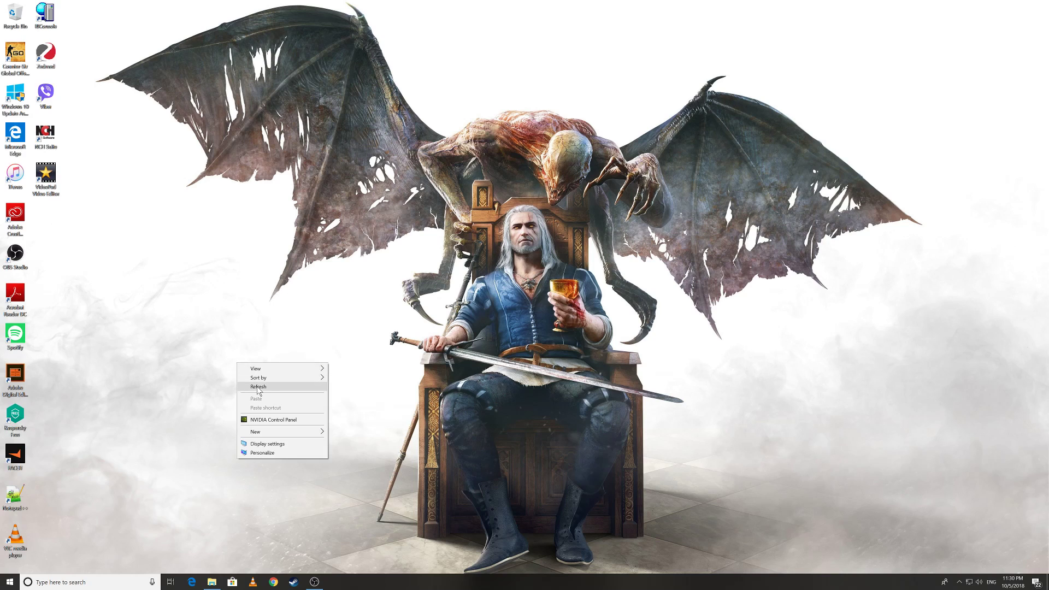
{"action": "left_click", "coordinate": [257, 386]}
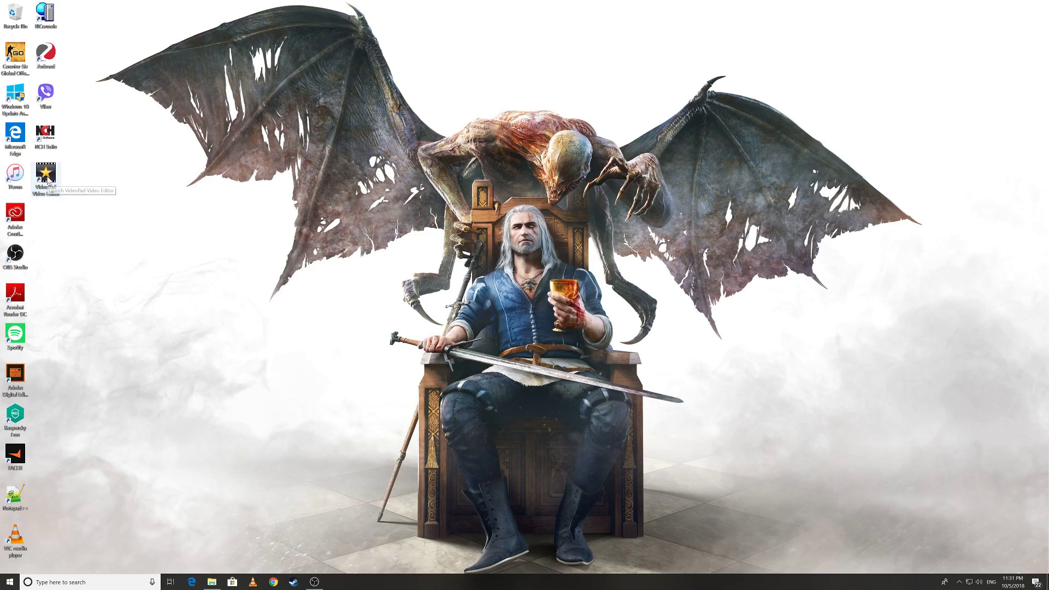
{"action": "mouse_move", "coordinate": [263, 373]}
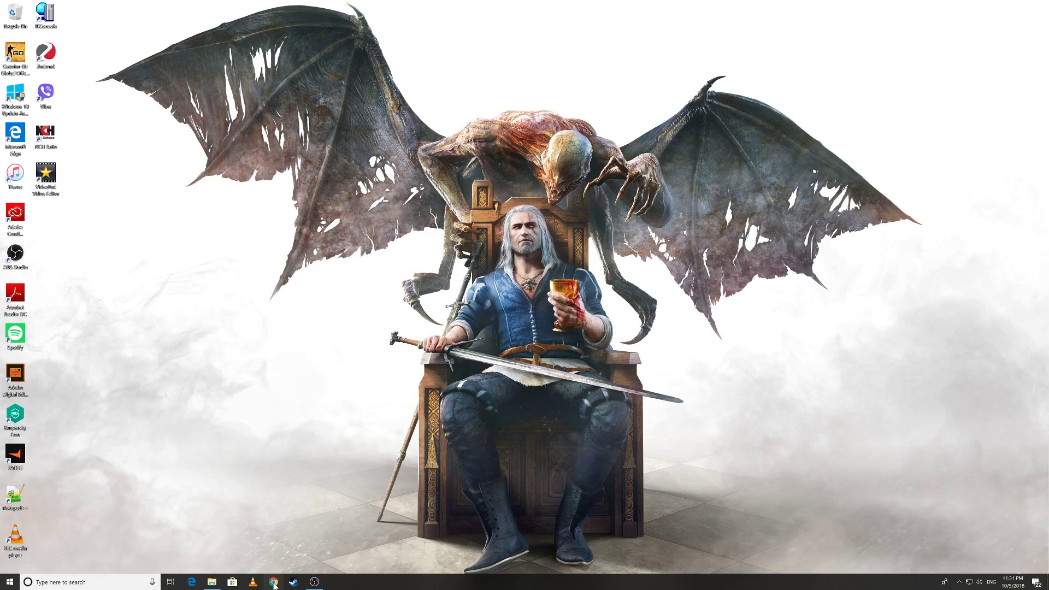
Step: Search Google for 'videopad' in Chrome and open the official NCH Software VideoPad page
{"action": "left_click", "coordinate": [272, 582]}
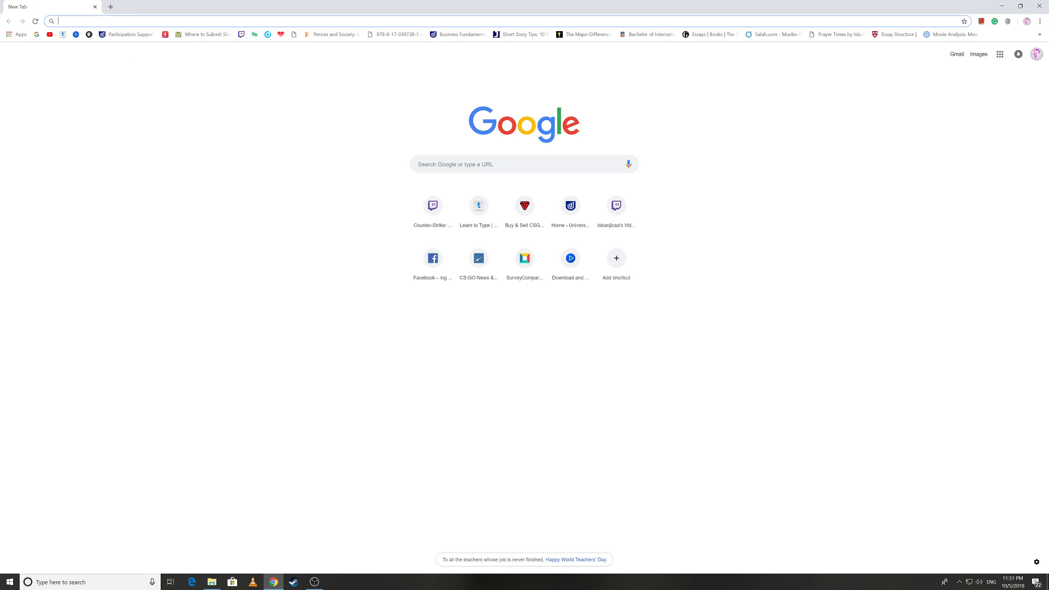
{"action": "type", "text": "videopad video edito"}
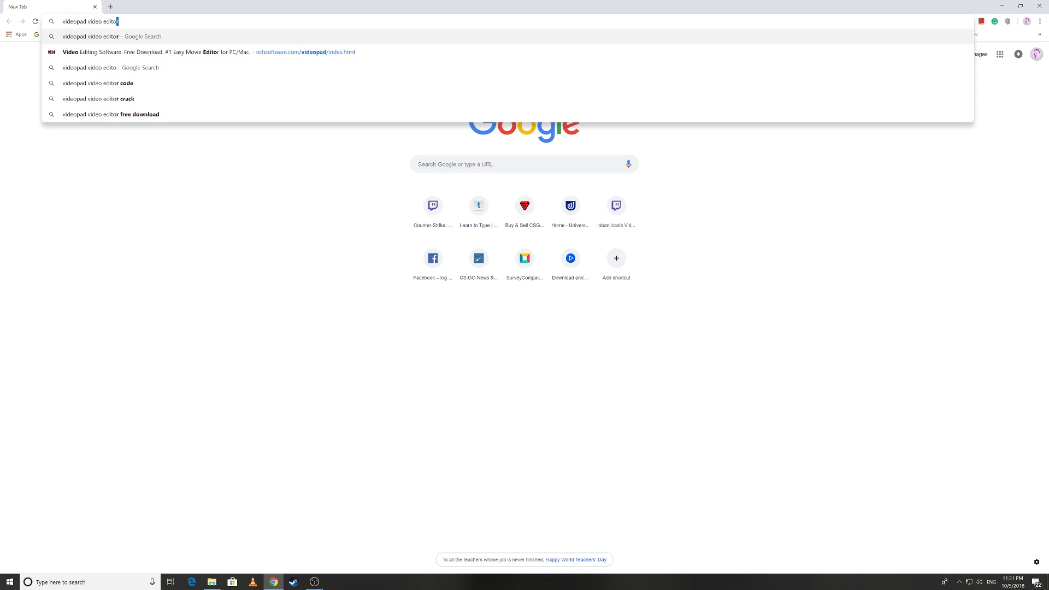
{"action": "key", "text": "Return"}
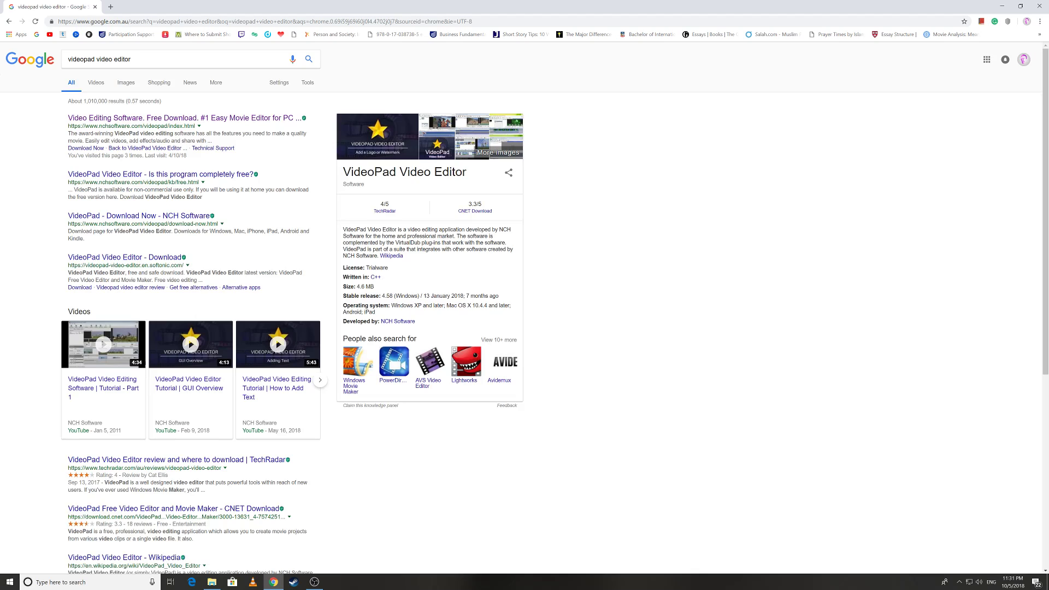
{"action": "mouse_move", "coordinate": [372, 193]}
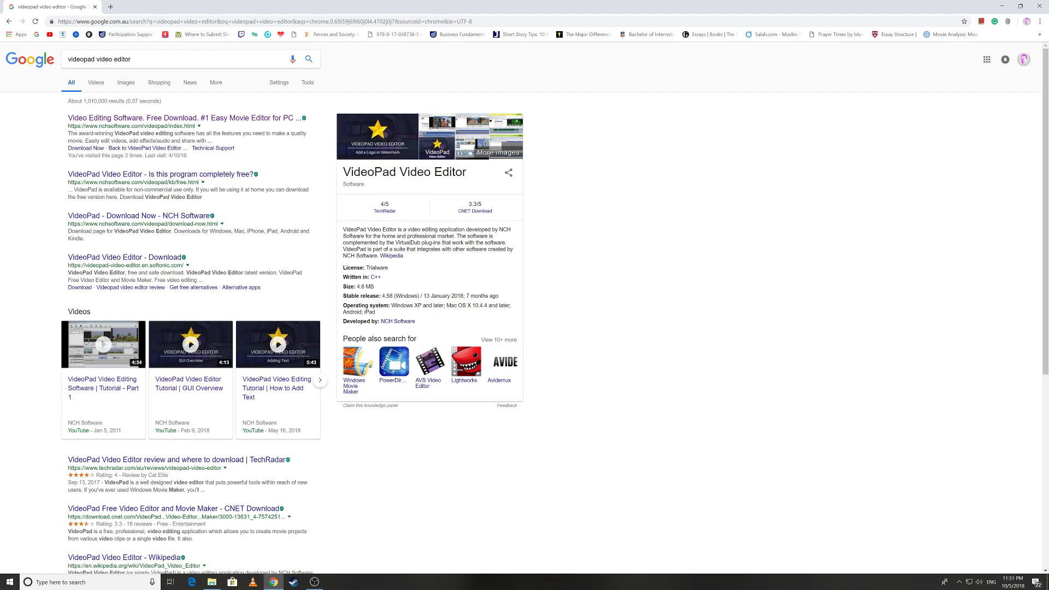
{"action": "mouse_move", "coordinate": [261, 124]}
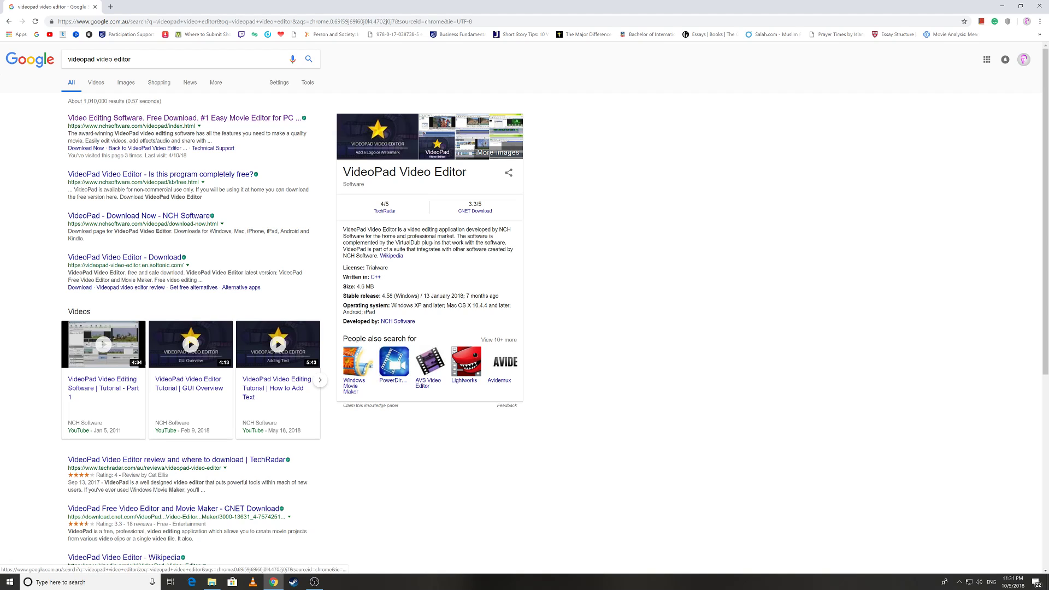
{"action": "left_click", "coordinate": [182, 118]}
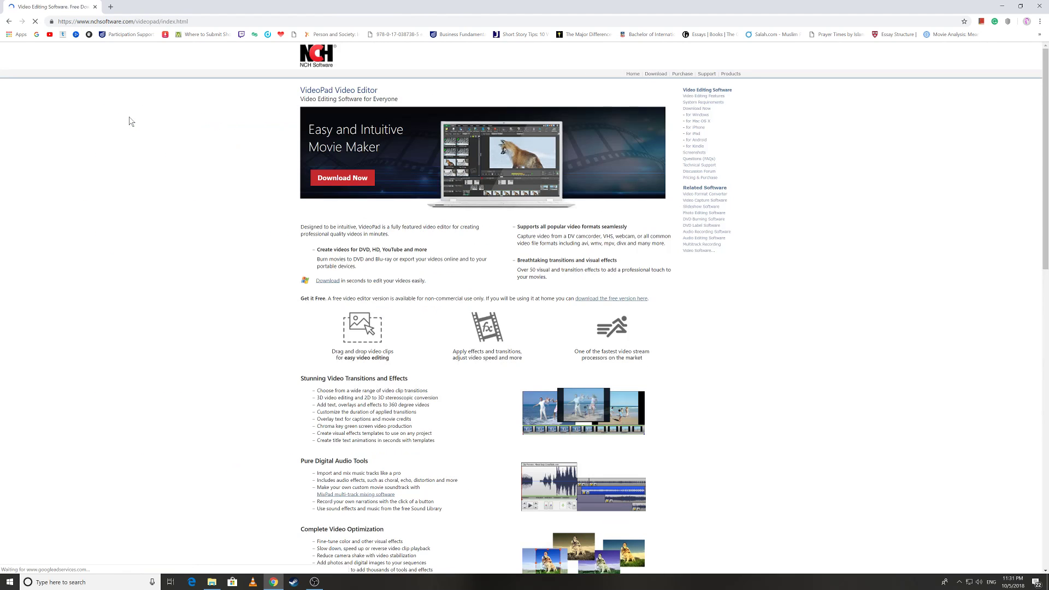
{"action": "mouse_move", "coordinate": [322, 60]}
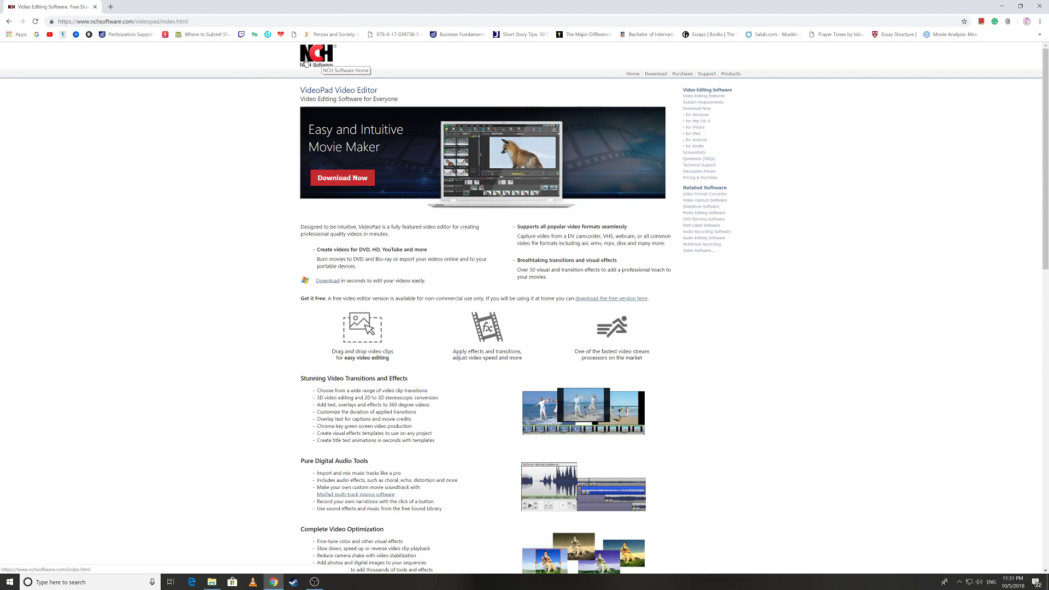
Step: Browse NCH's Video category, start the VideoPad installer download and cancel it
{"action": "left_click", "coordinate": [316, 57]}
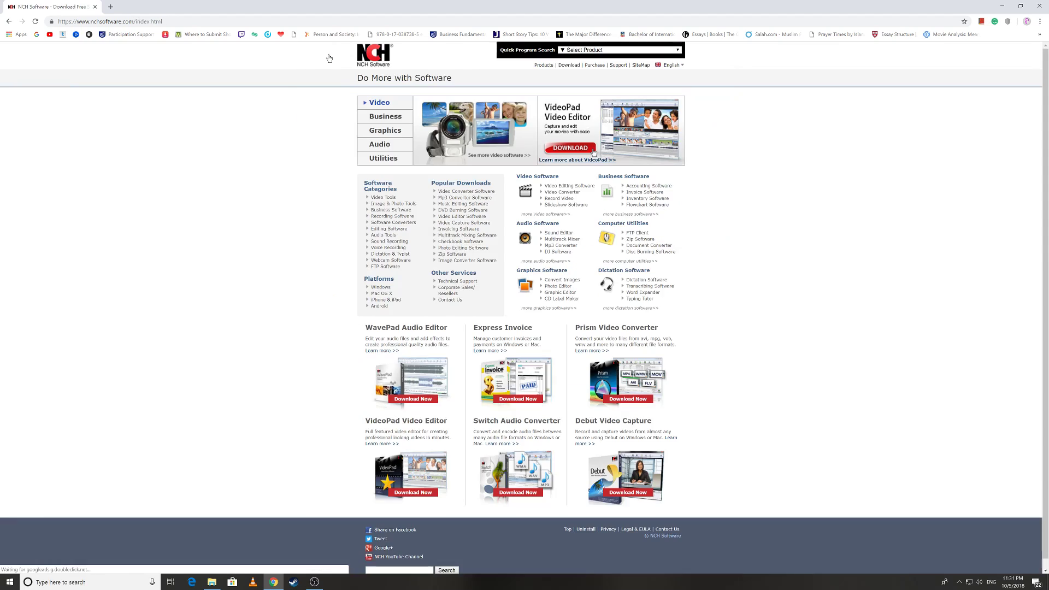
{"action": "mouse_move", "coordinate": [256, 165]}
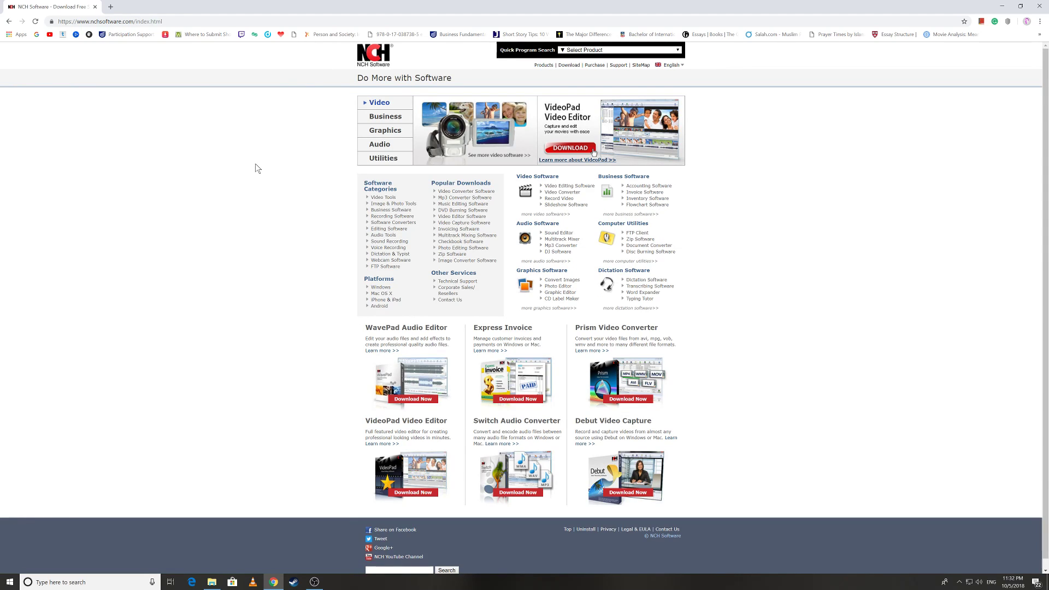
{"action": "left_click", "coordinate": [381, 158]}
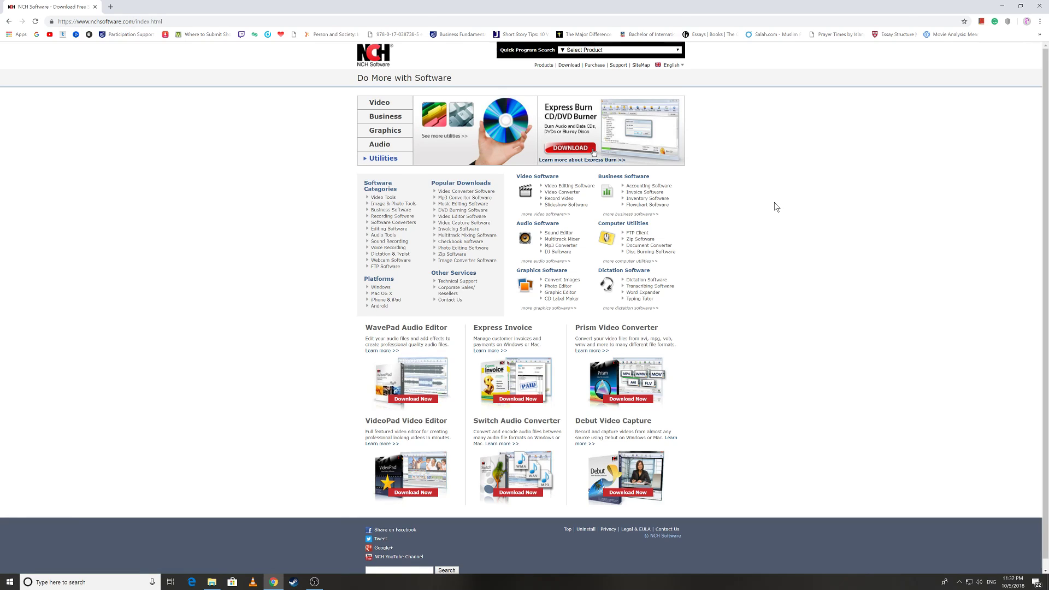
{"action": "left_click", "coordinate": [380, 102]}
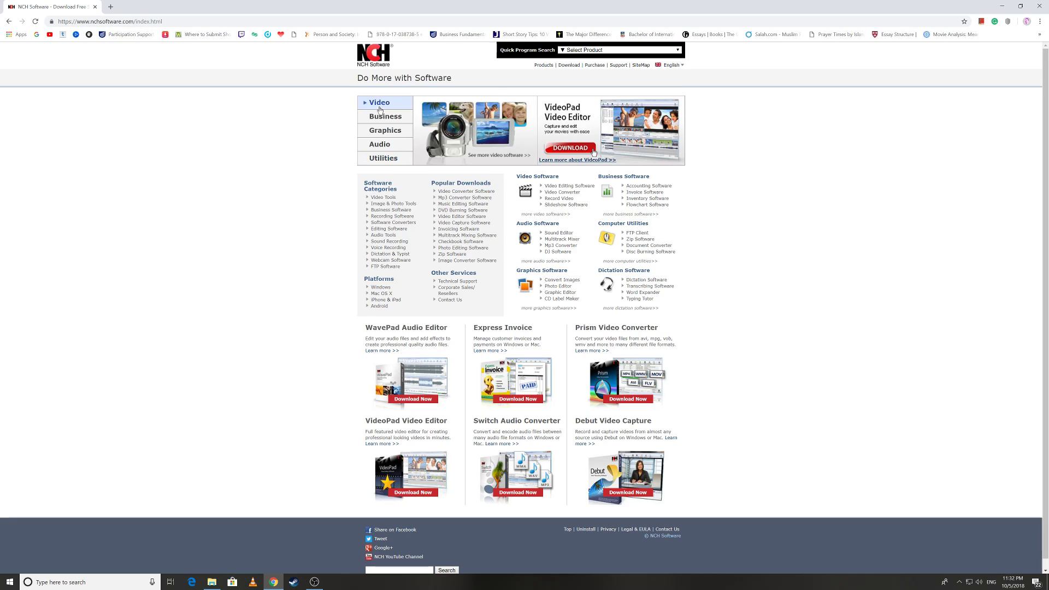
{"action": "mouse_move", "coordinate": [641, 131]}
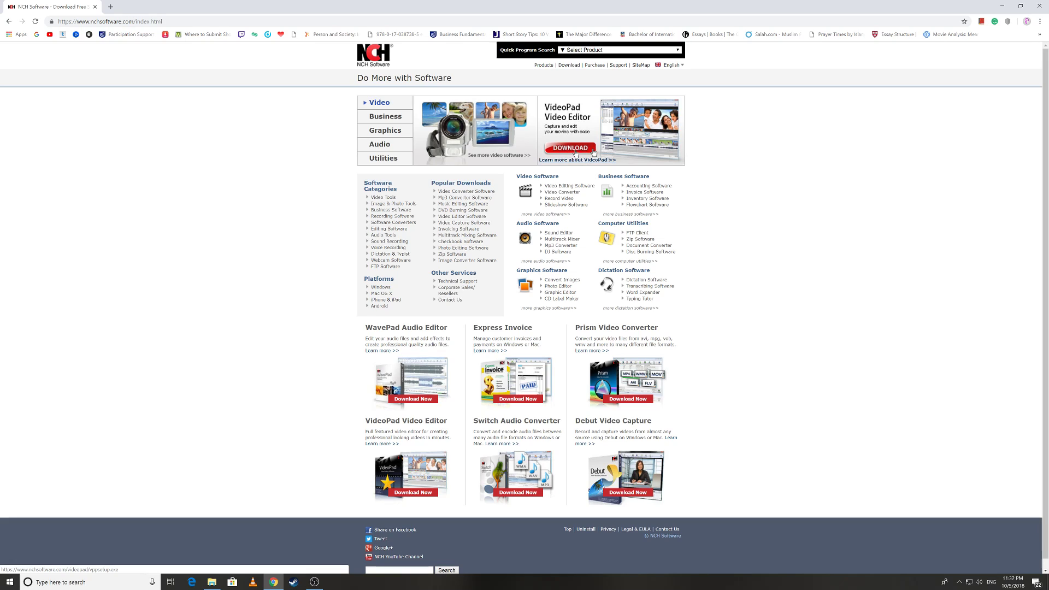
{"action": "left_click", "coordinate": [569, 148]}
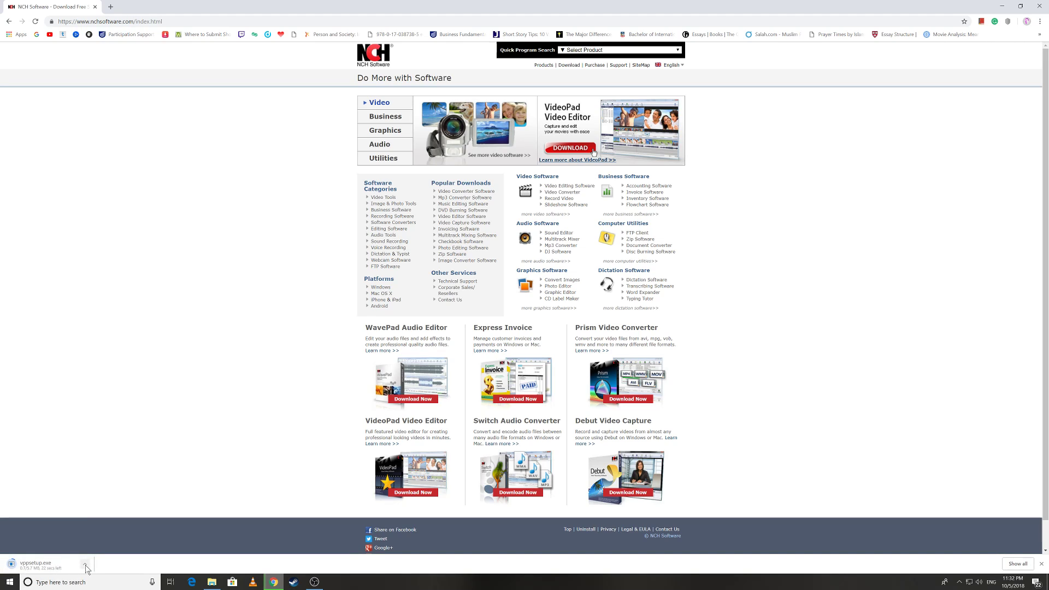
{"action": "left_click", "coordinate": [85, 566]}
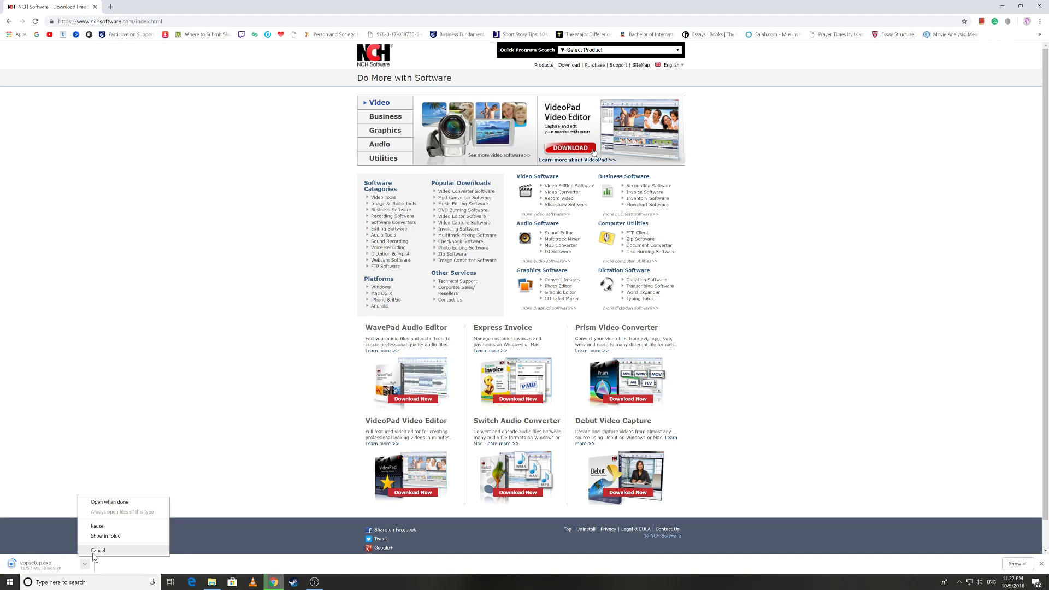
{"action": "left_click", "coordinate": [98, 551]}
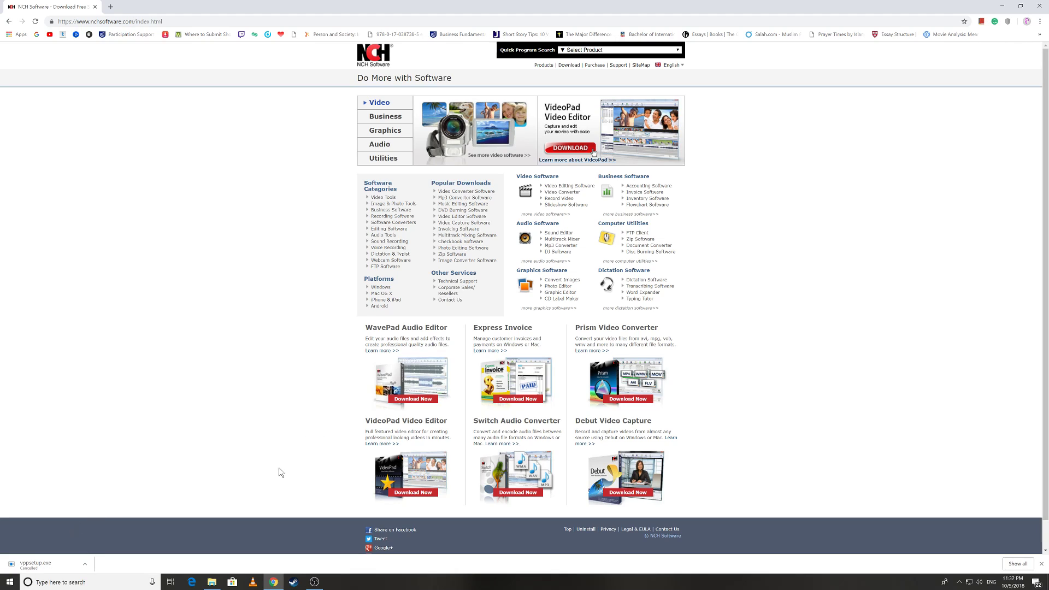
{"action": "mouse_move", "coordinate": [414, 492]}
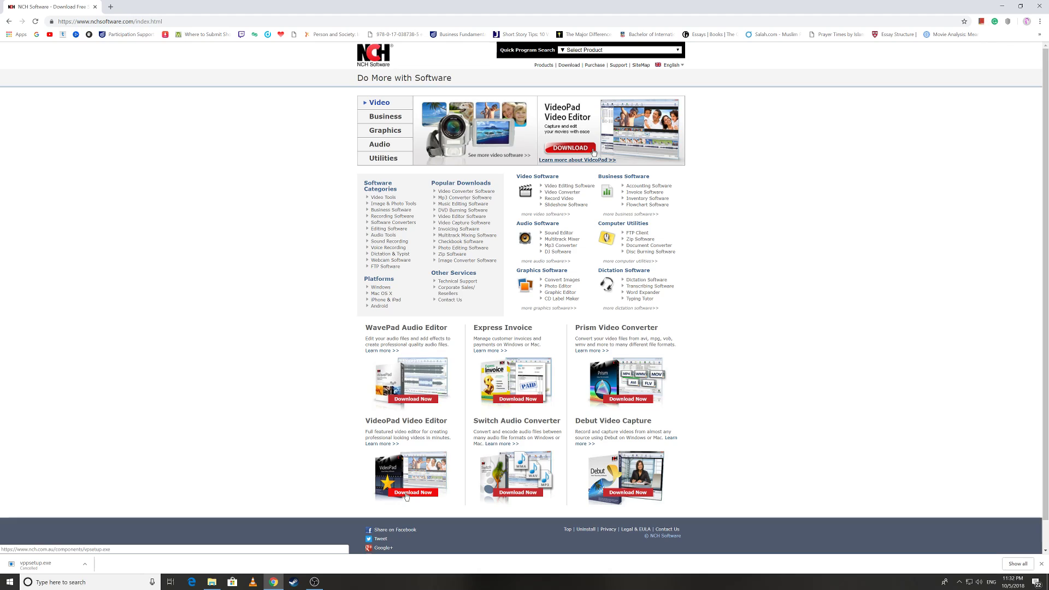
{"action": "mouse_move", "coordinate": [382, 425]}
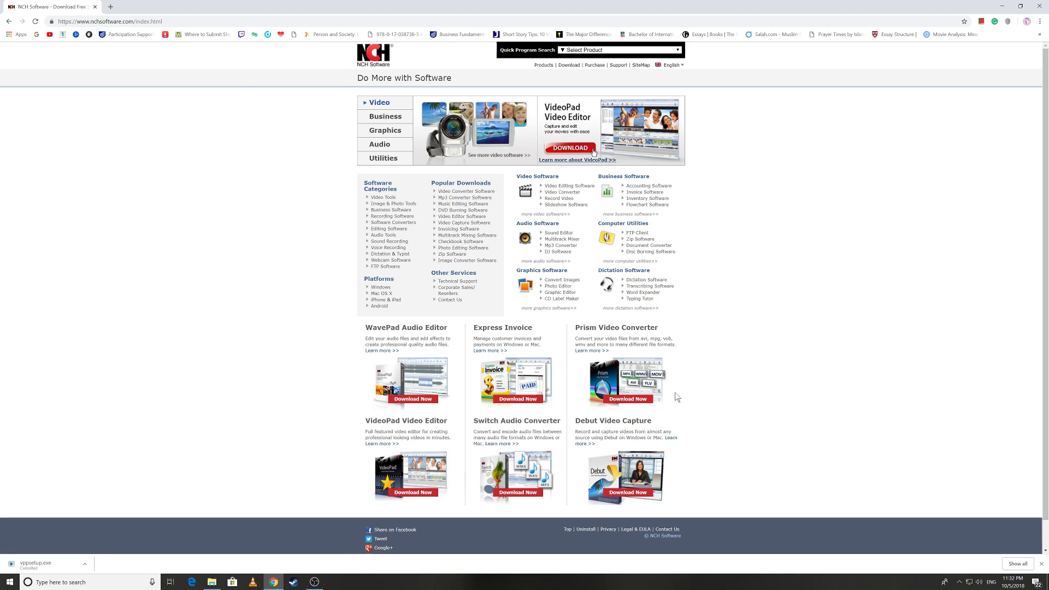
{"action": "mouse_move", "coordinate": [768, 343]}
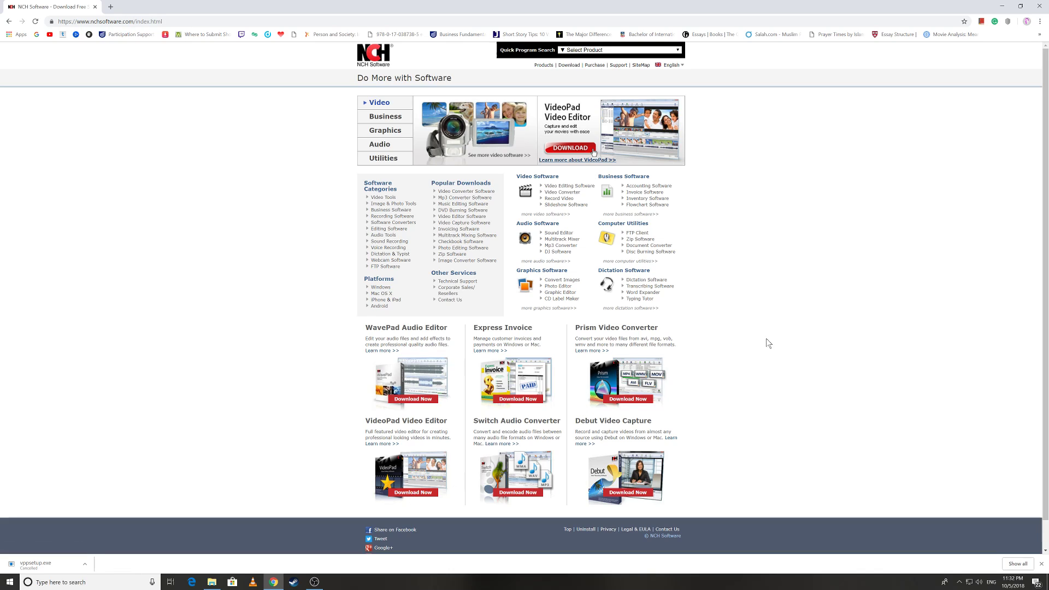
{"action": "mouse_move", "coordinate": [382, 429]}
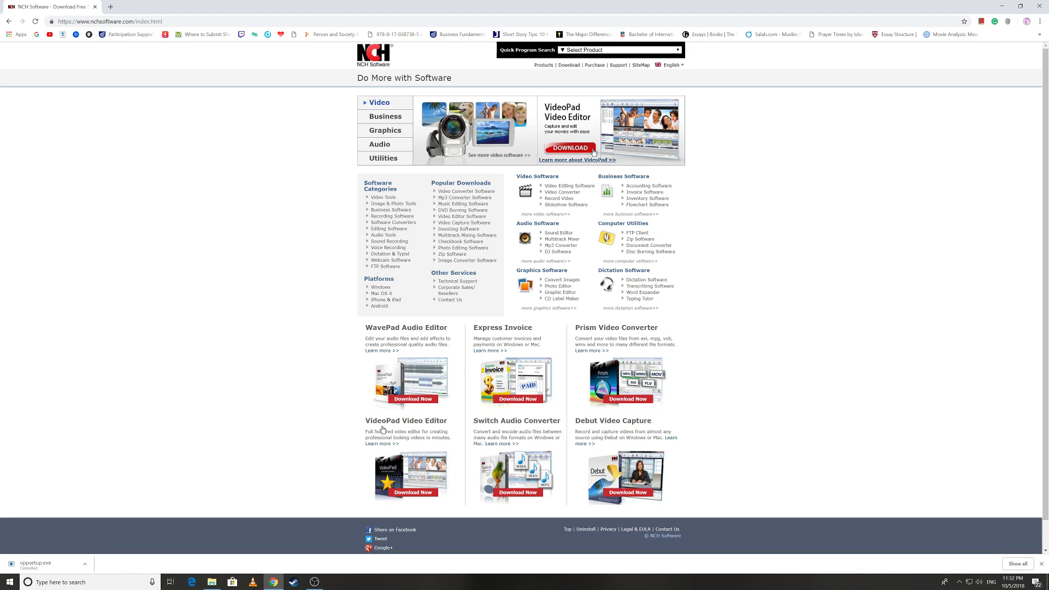
{"action": "mouse_move", "coordinate": [413, 492]}
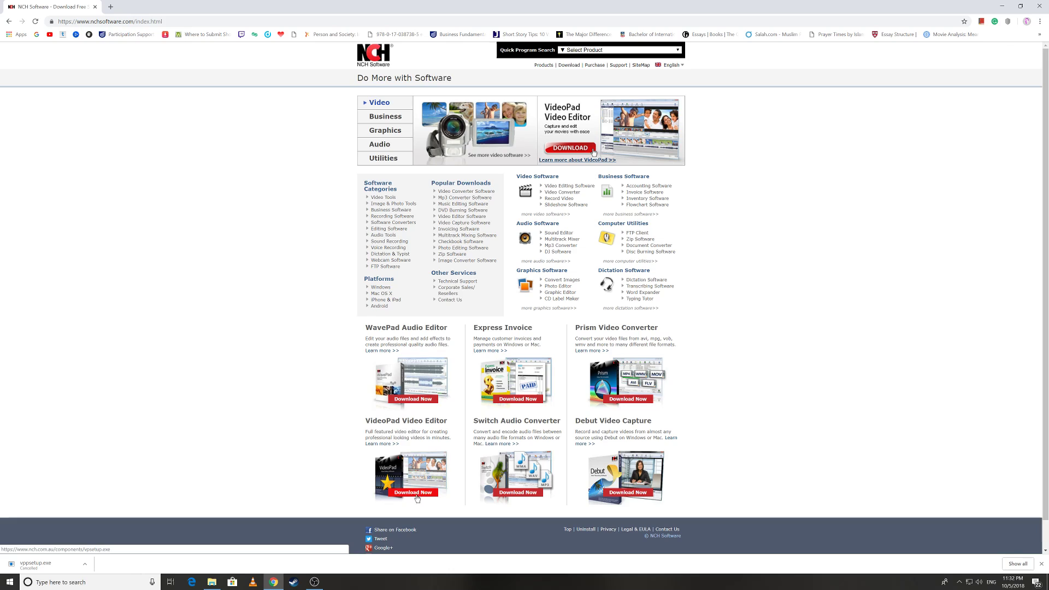
Step: Start the VideoPad installer download again, cancel it, and refresh the desktop
{"action": "left_click", "coordinate": [413, 492]}
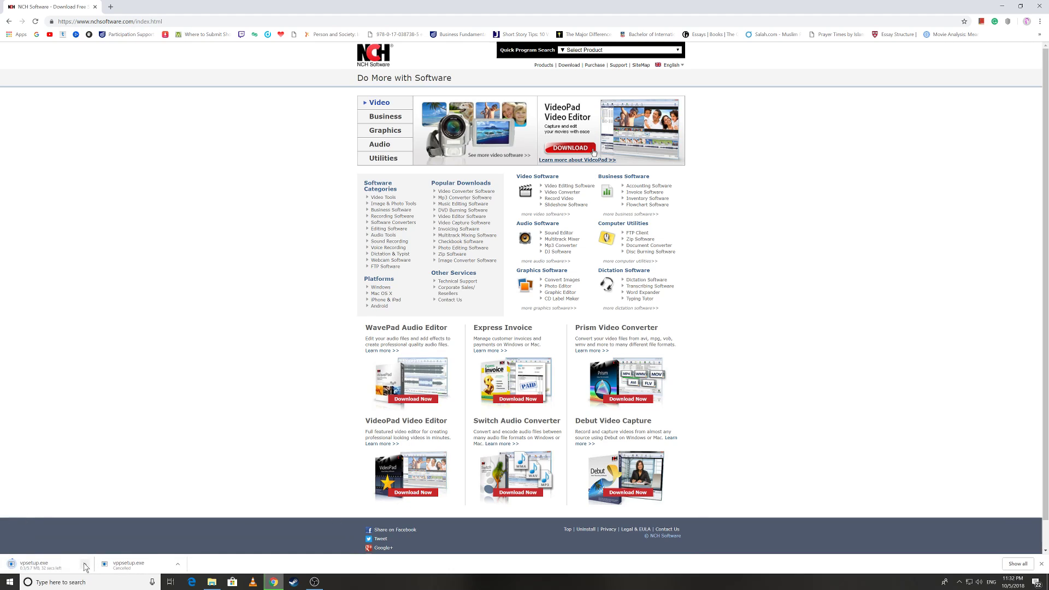
{"action": "left_click", "coordinate": [84, 564]}
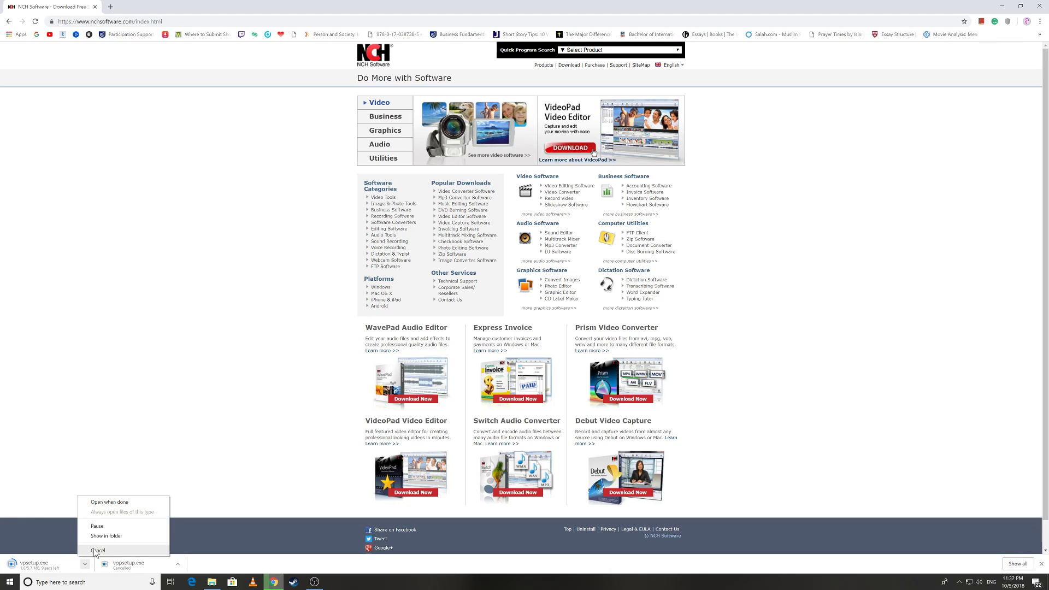
{"action": "left_click", "coordinate": [98, 551]}
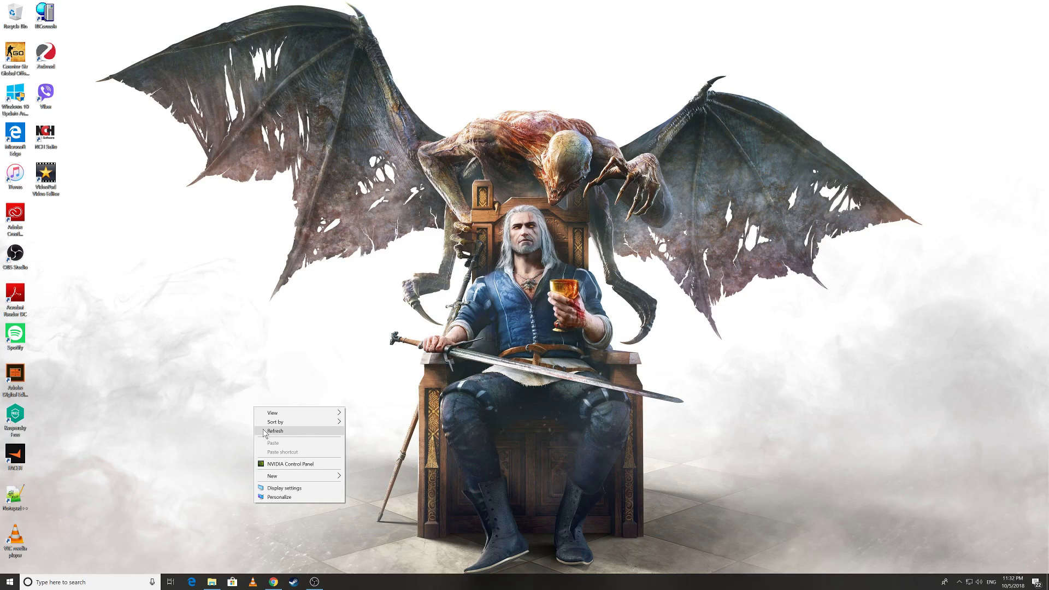
{"action": "left_click", "coordinate": [275, 432]}
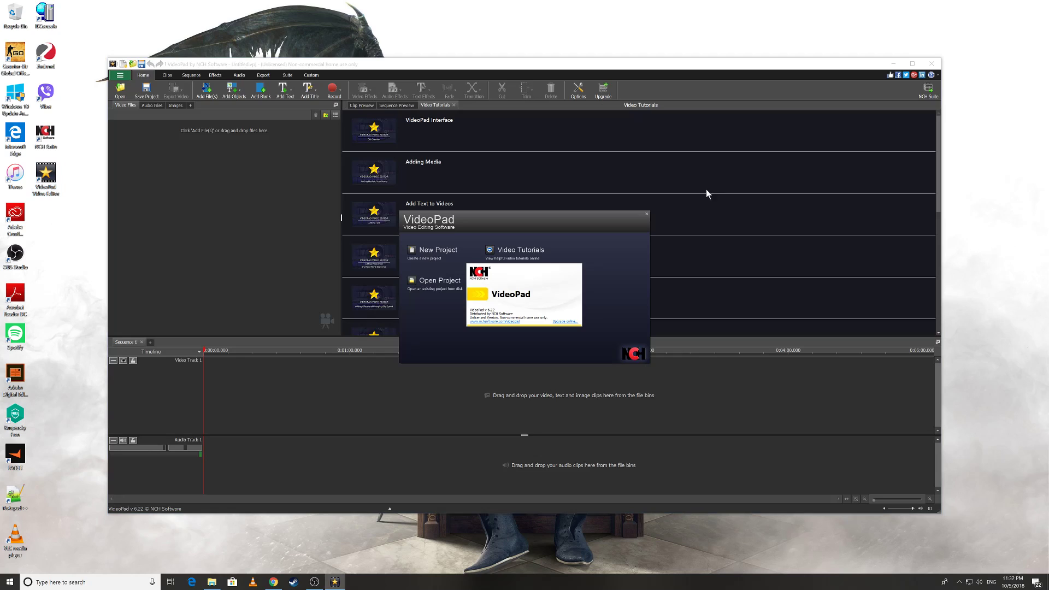
{"action": "mouse_move", "coordinate": [647, 217]}
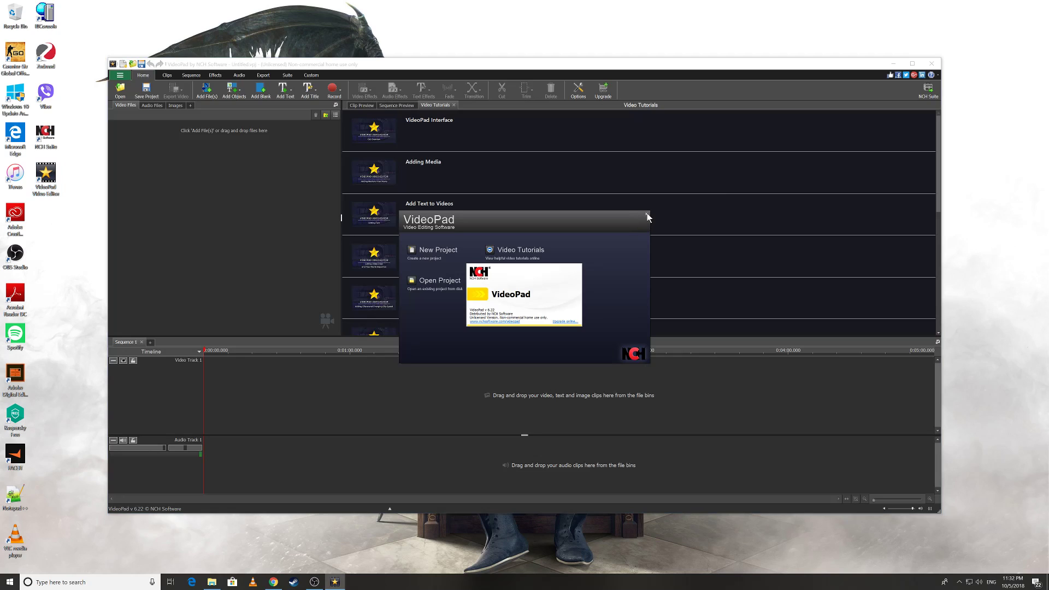
Step: Dismiss VideoPad's welcome screen, maximize the editor, close it and refresh the desktop
{"action": "left_click", "coordinate": [646, 216]}
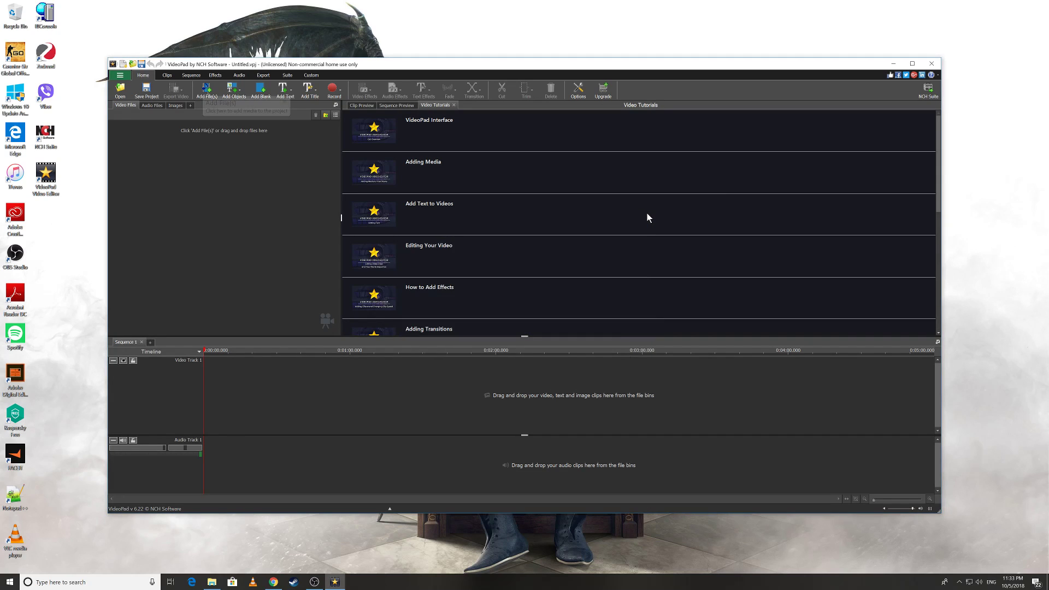
{"action": "left_click", "coordinate": [912, 63]}
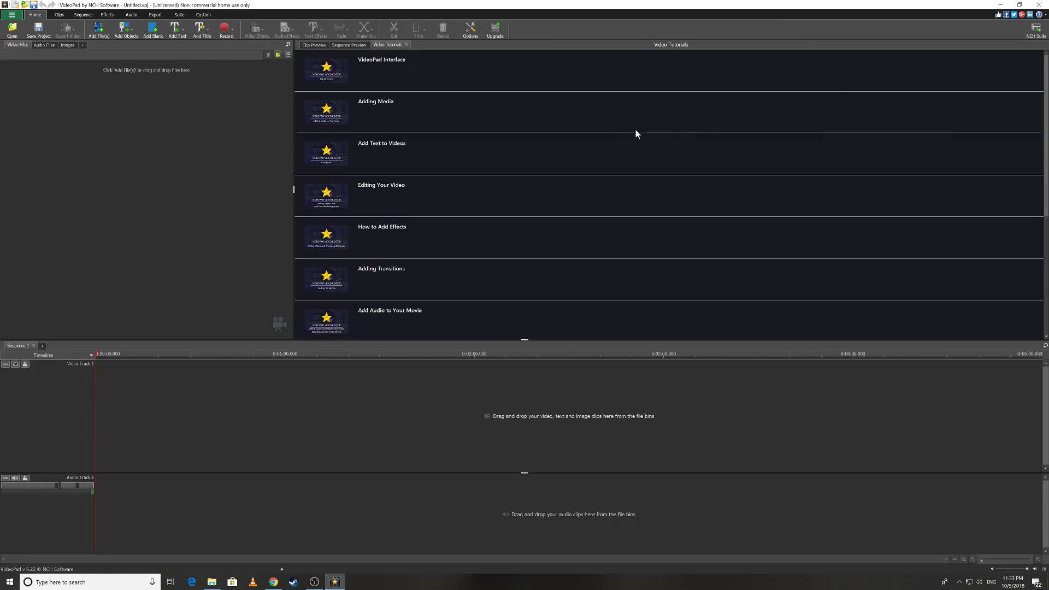
{"action": "mouse_move", "coordinate": [252, 220]}
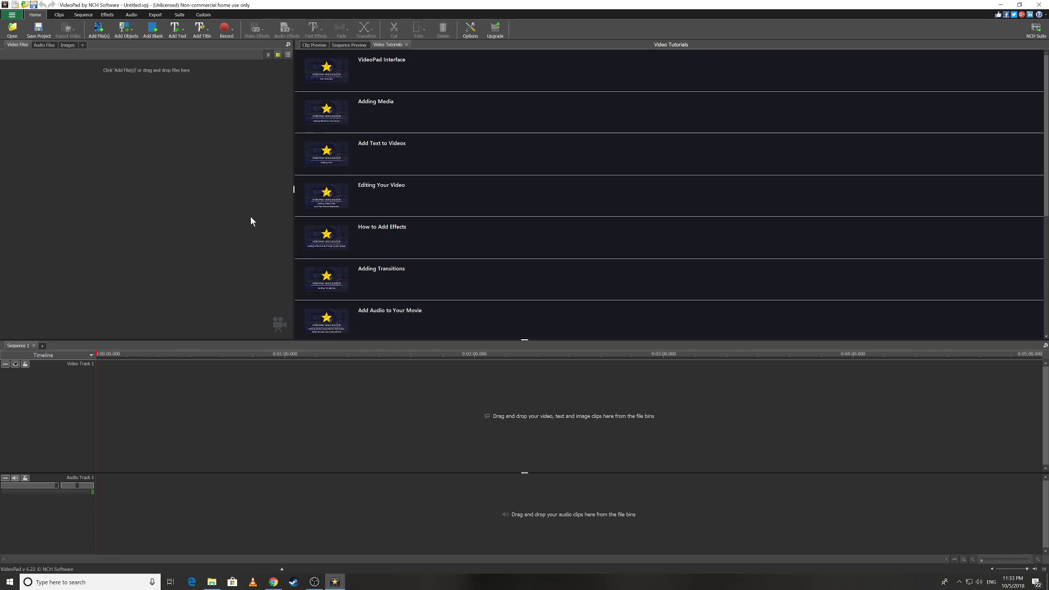
{"action": "left_click", "coordinate": [1044, 5]}
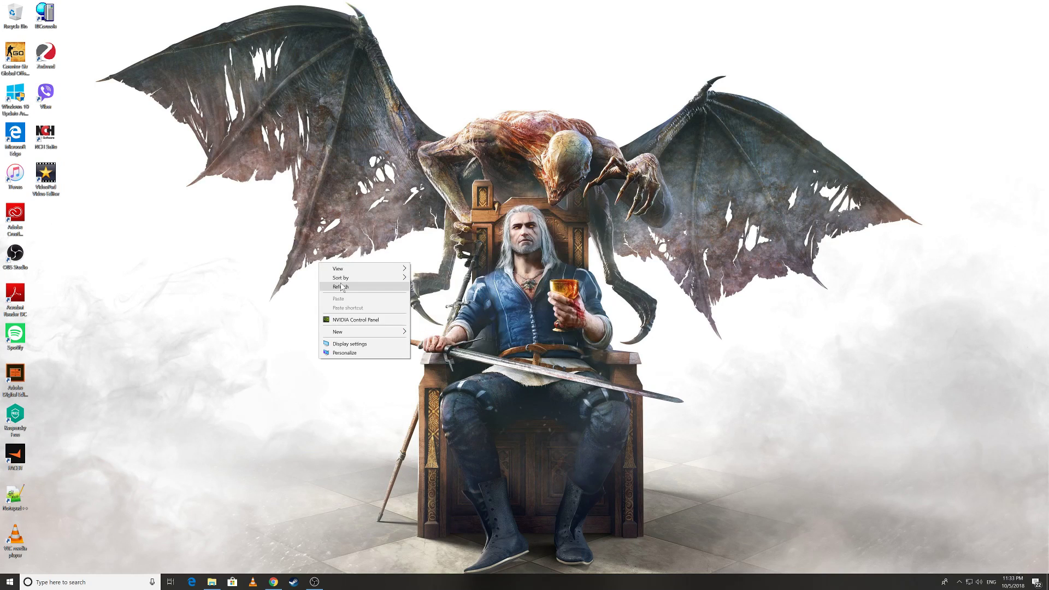
{"action": "double_click", "coordinate": [46, 176]}
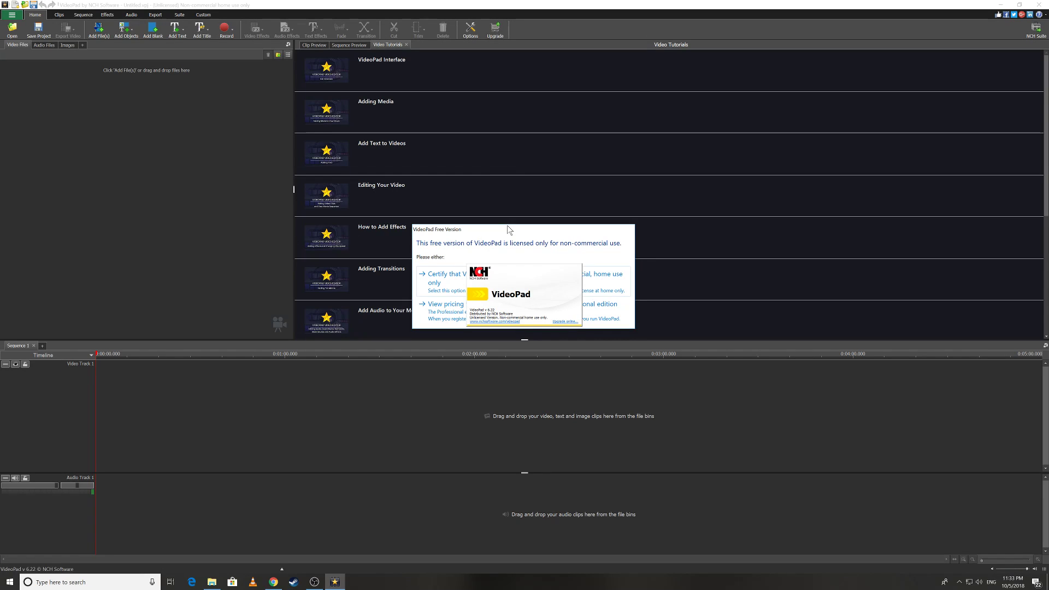
{"action": "mouse_move", "coordinate": [437, 260]}
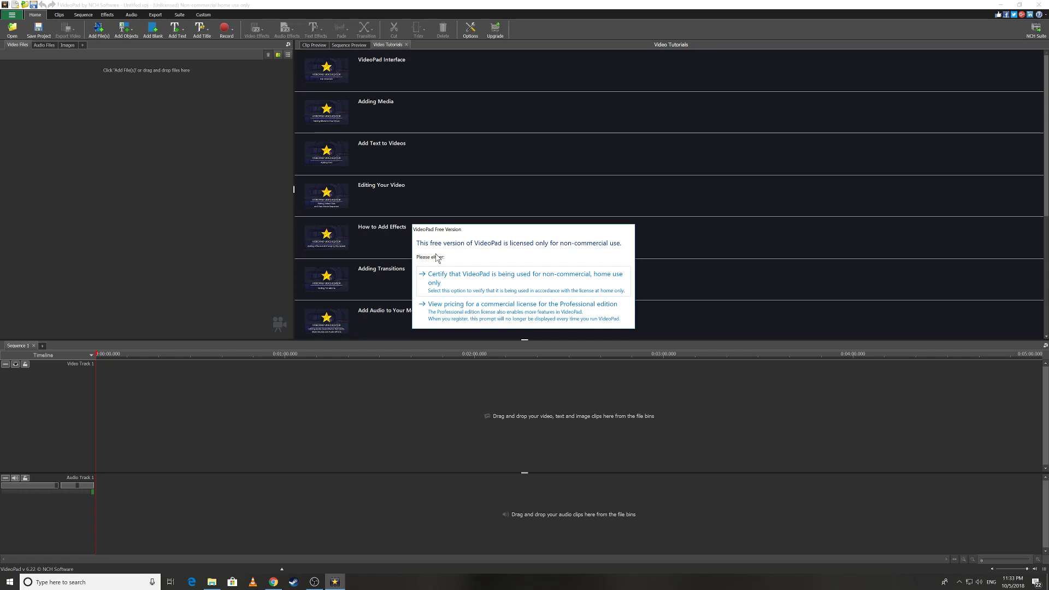
{"action": "mouse_move", "coordinate": [495, 250]}
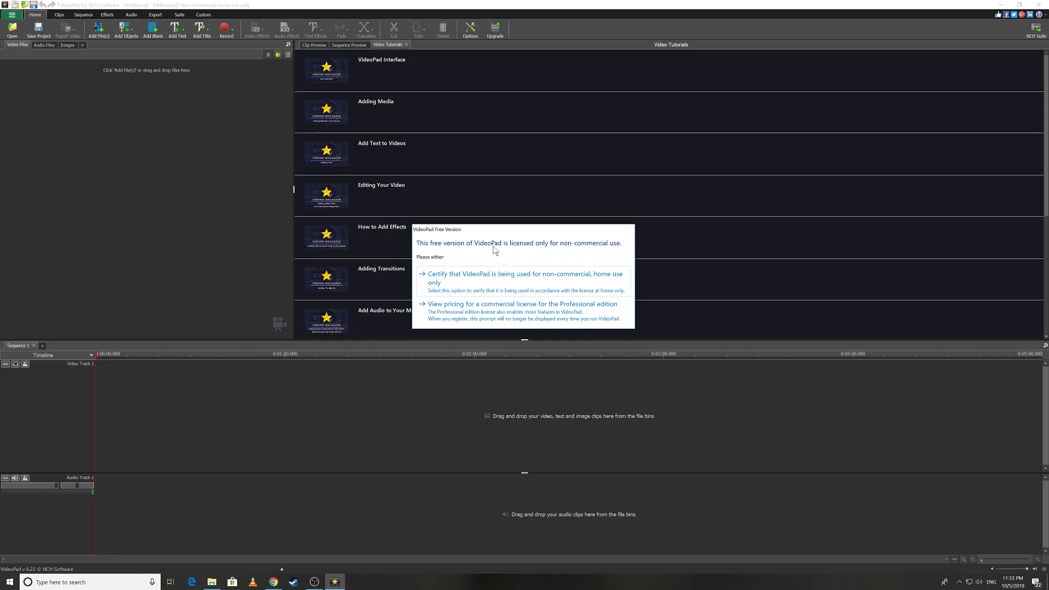
{"action": "mouse_move", "coordinate": [561, 253]}
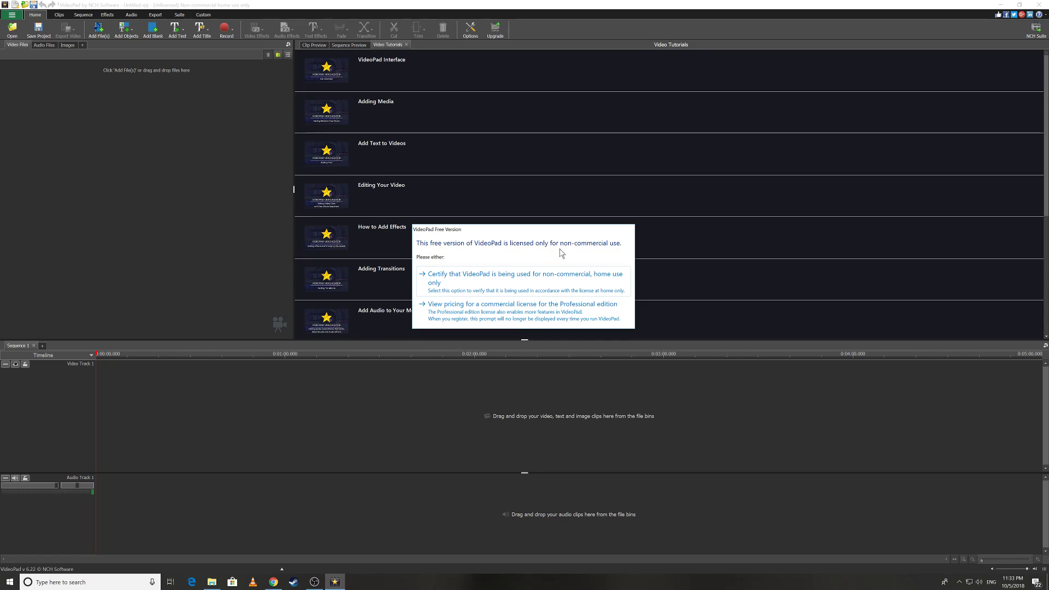
{"action": "mouse_move", "coordinate": [575, 254]}
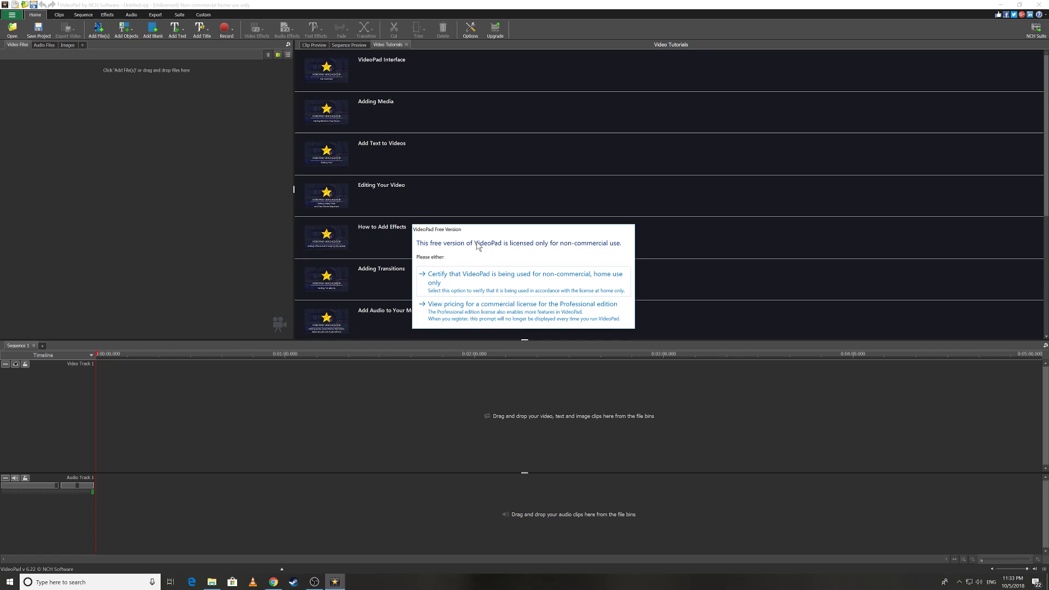
{"action": "mouse_move", "coordinate": [463, 286]}
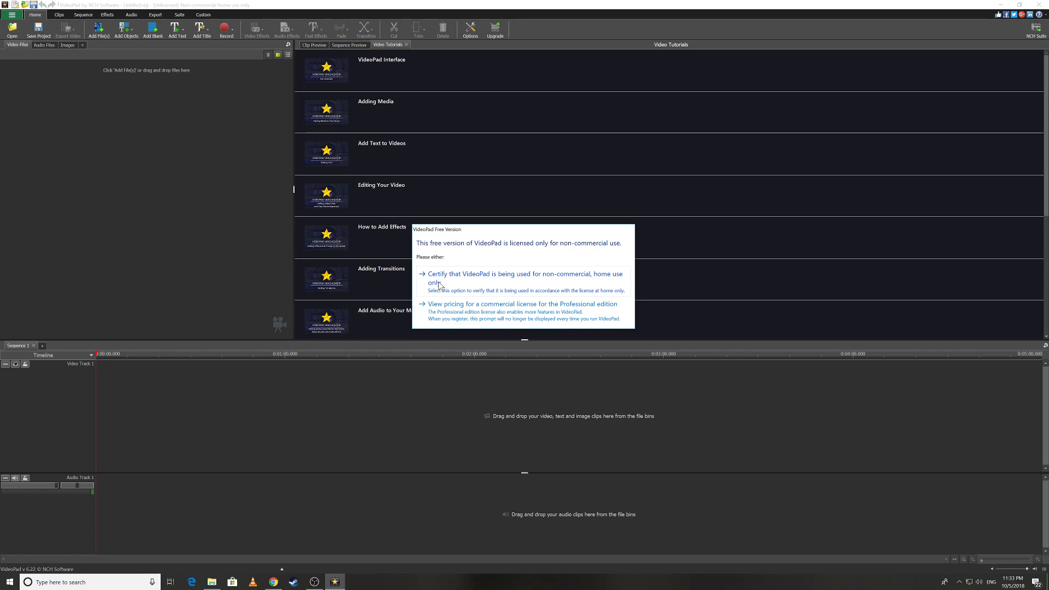
{"action": "mouse_move", "coordinate": [466, 281]}
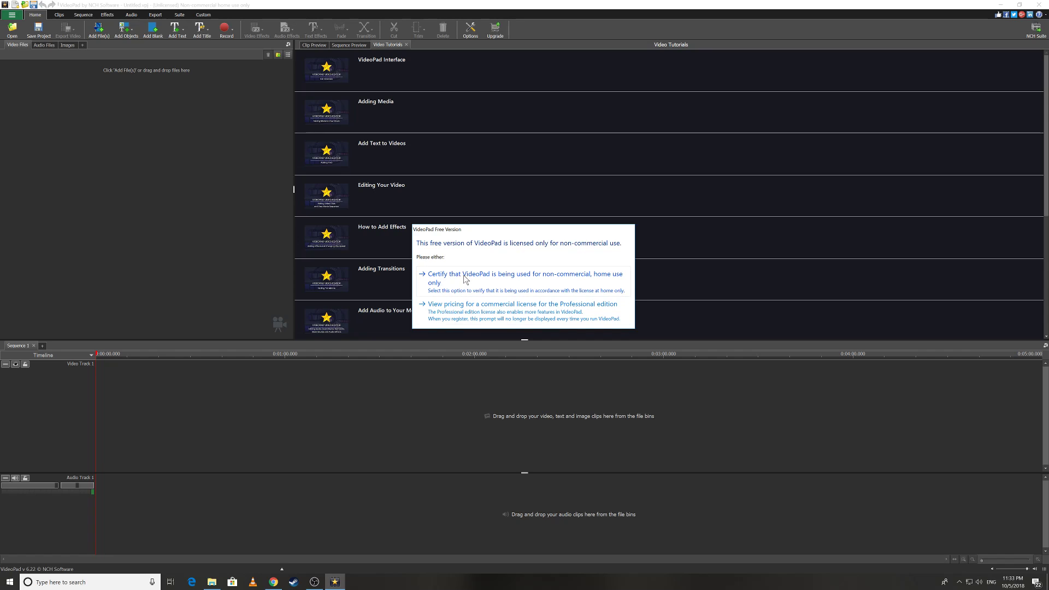
{"action": "mouse_move", "coordinate": [600, 279]}
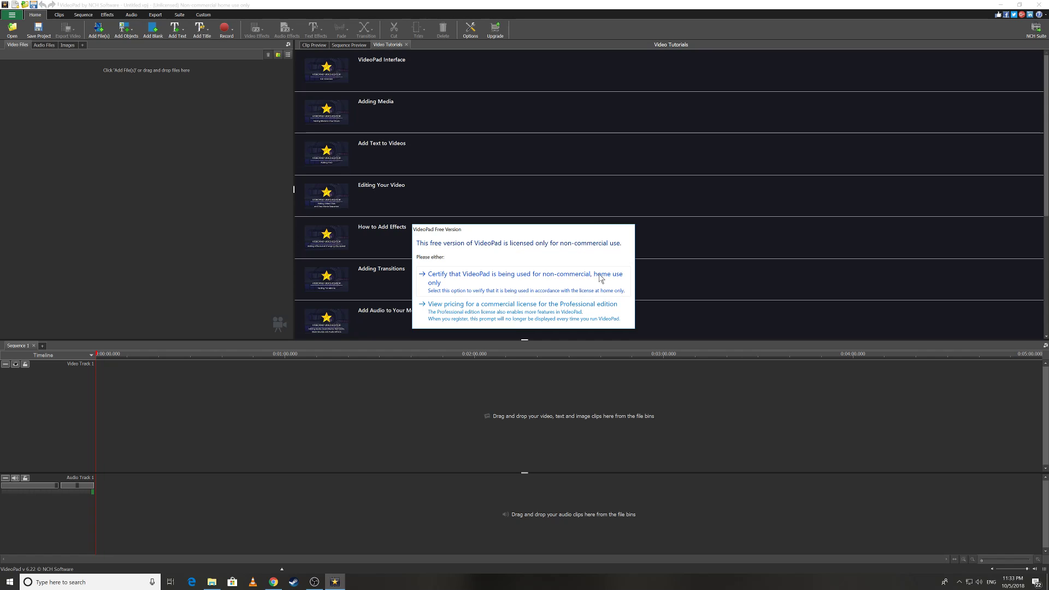
{"action": "mouse_move", "coordinate": [494, 279]}
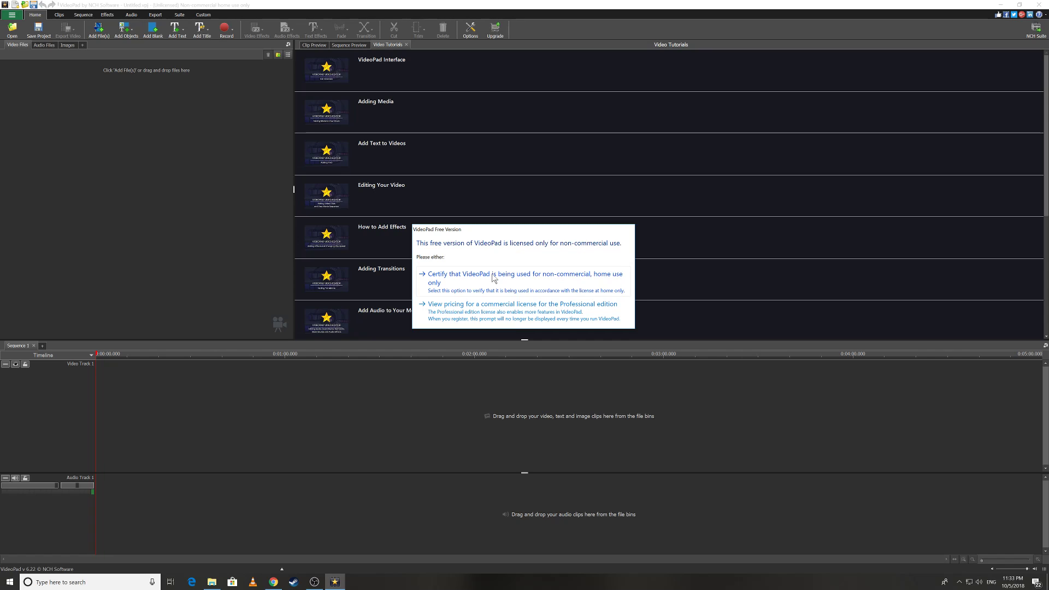
{"action": "mouse_move", "coordinate": [459, 295]}
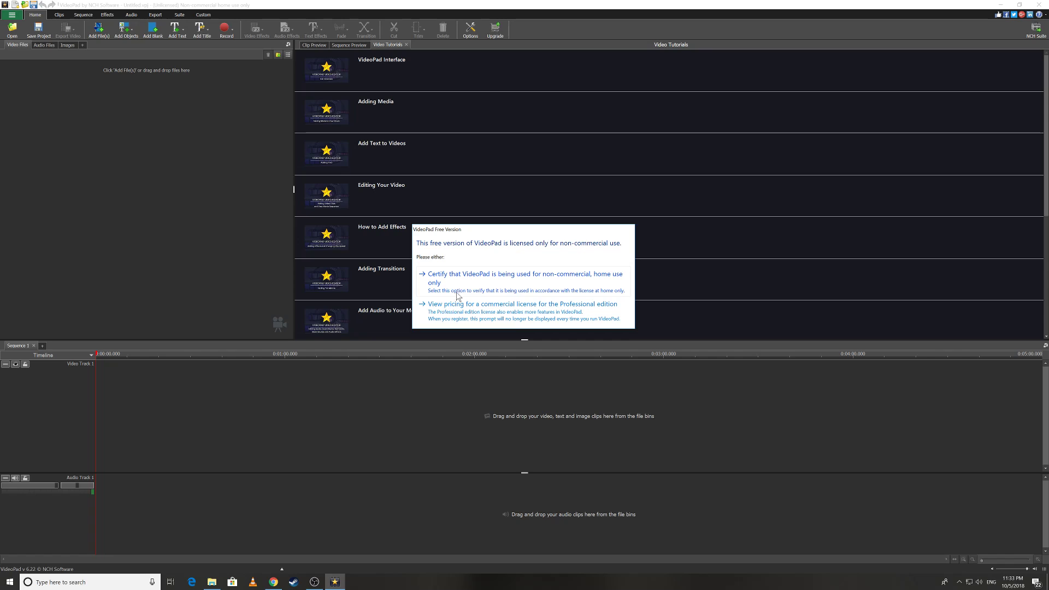
{"action": "mouse_move", "coordinate": [540, 297]}
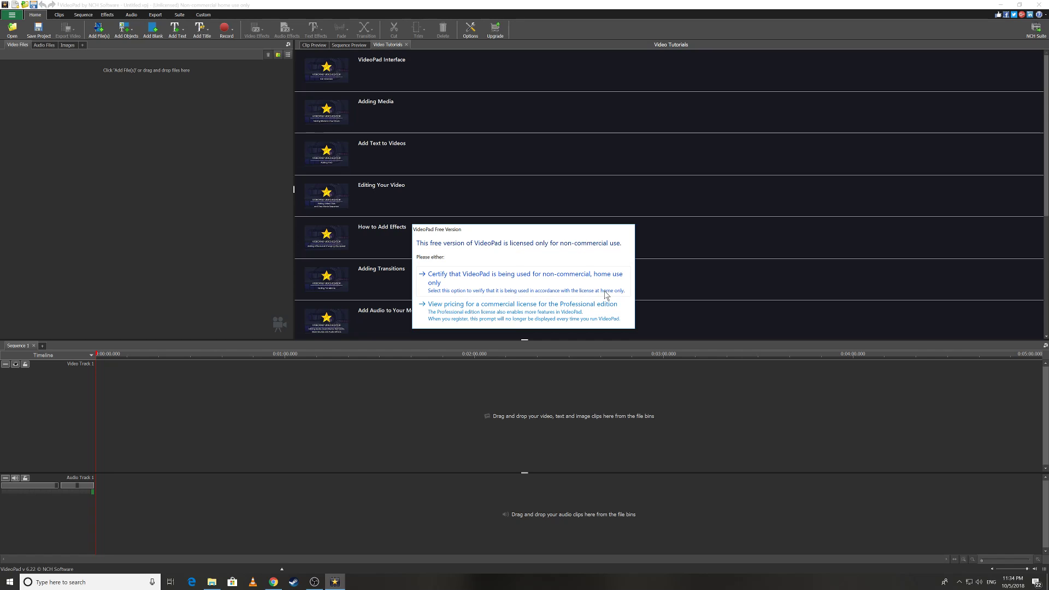
Step: Certify non-commercial home use in the VideoPad Free Version prompt
{"action": "left_click", "coordinate": [524, 278]}
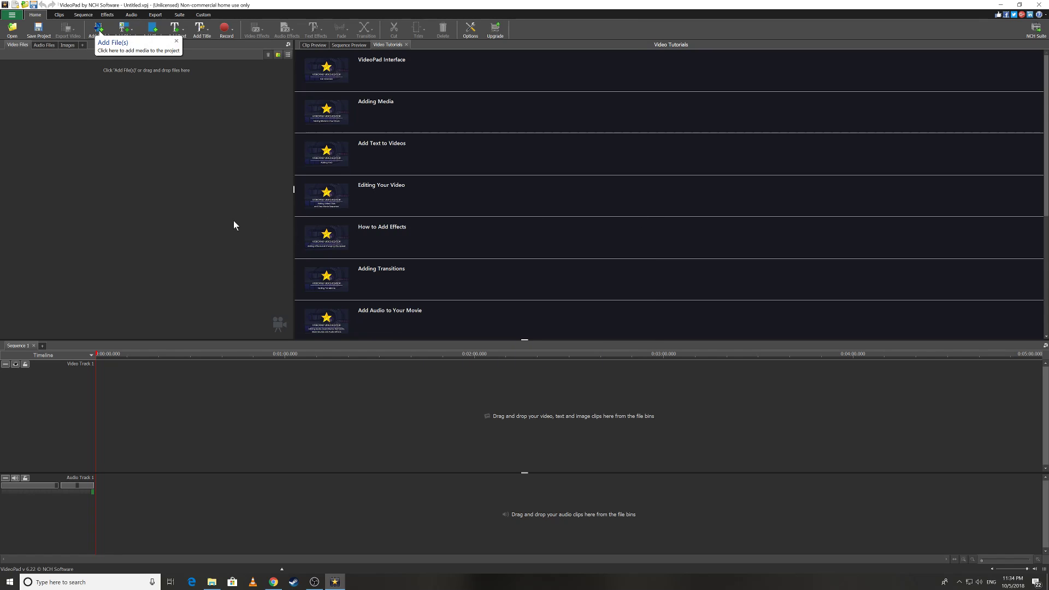
{"action": "mouse_move", "coordinate": [224, 134]}
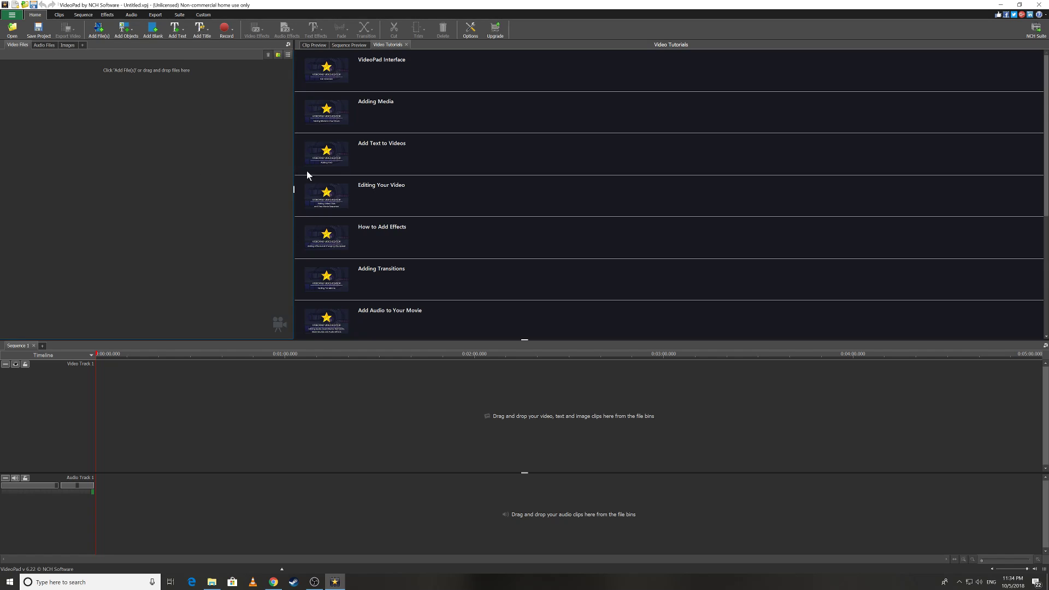
{"action": "mouse_move", "coordinate": [11, 28]}
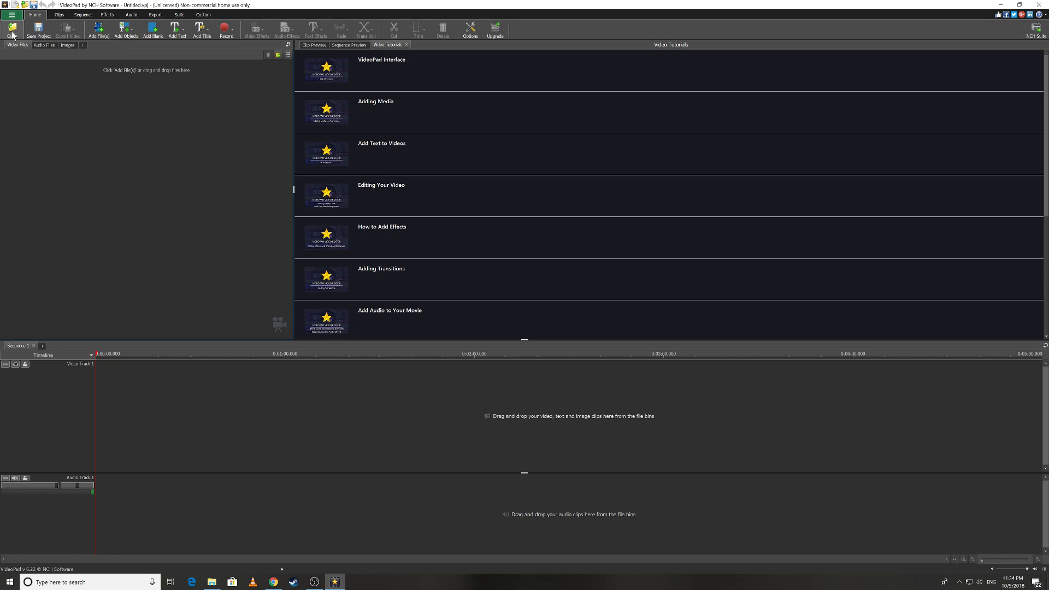
{"action": "mouse_move", "coordinate": [11, 30]}
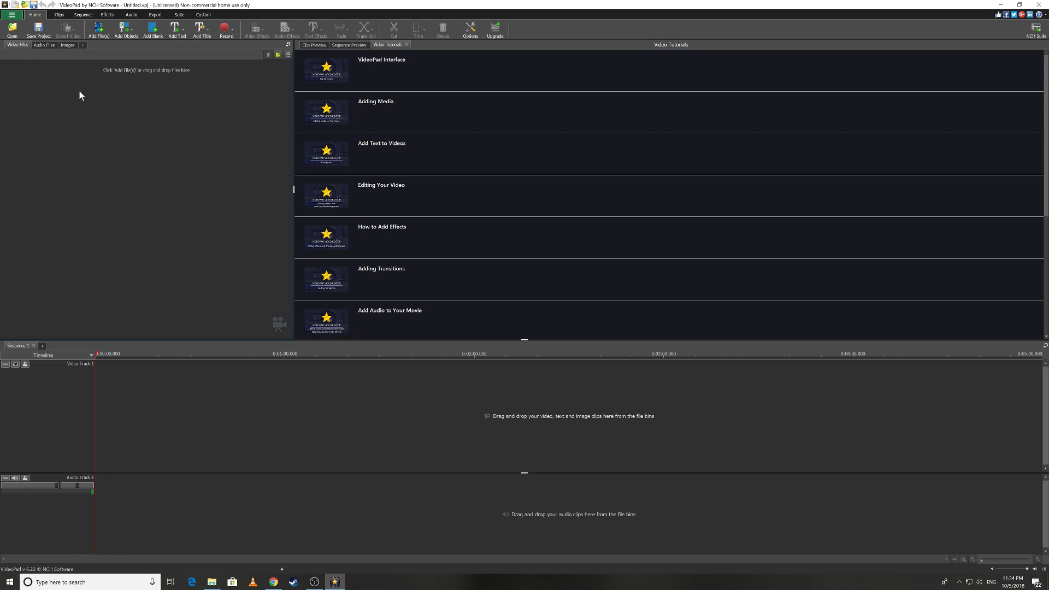
{"action": "mouse_move", "coordinate": [75, 94]}
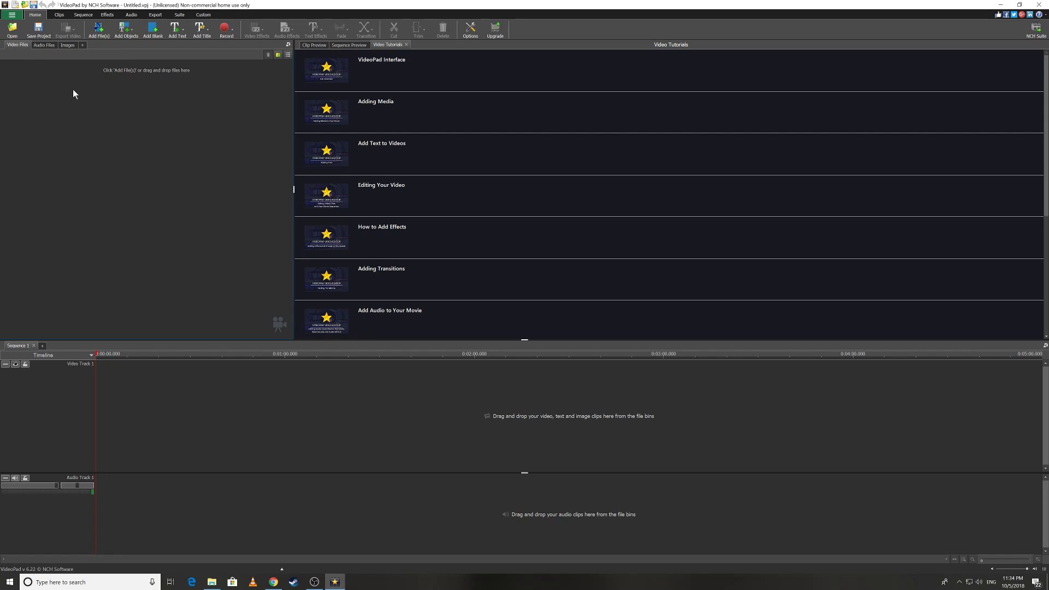
{"action": "mouse_move", "coordinate": [12, 29]}
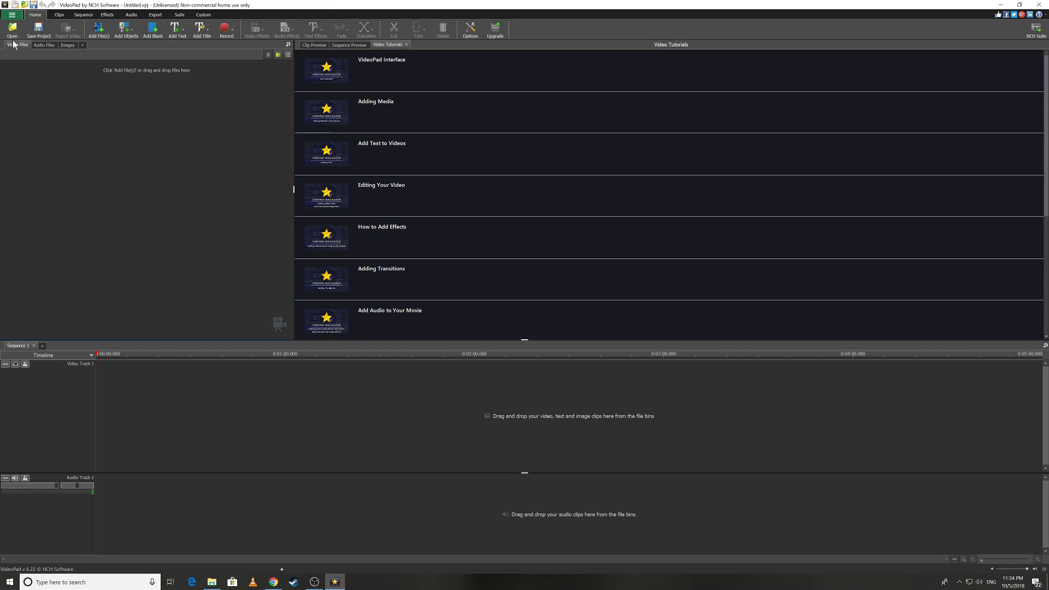
{"action": "mouse_move", "coordinate": [12, 29]}
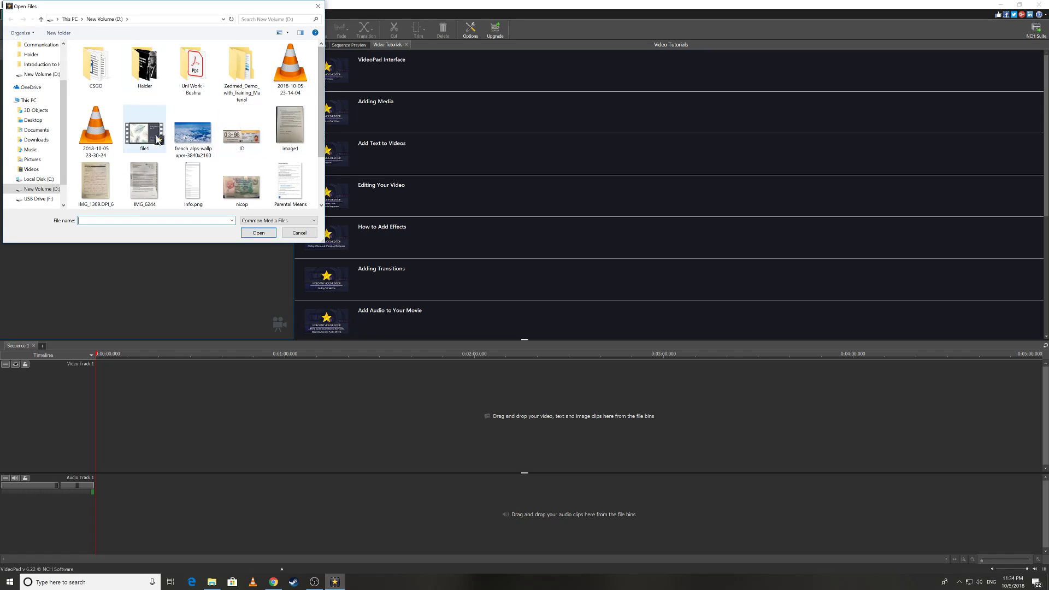
Step: Import file1.wmv into the Video Files bin
{"action": "left_click", "coordinate": [259, 232]}
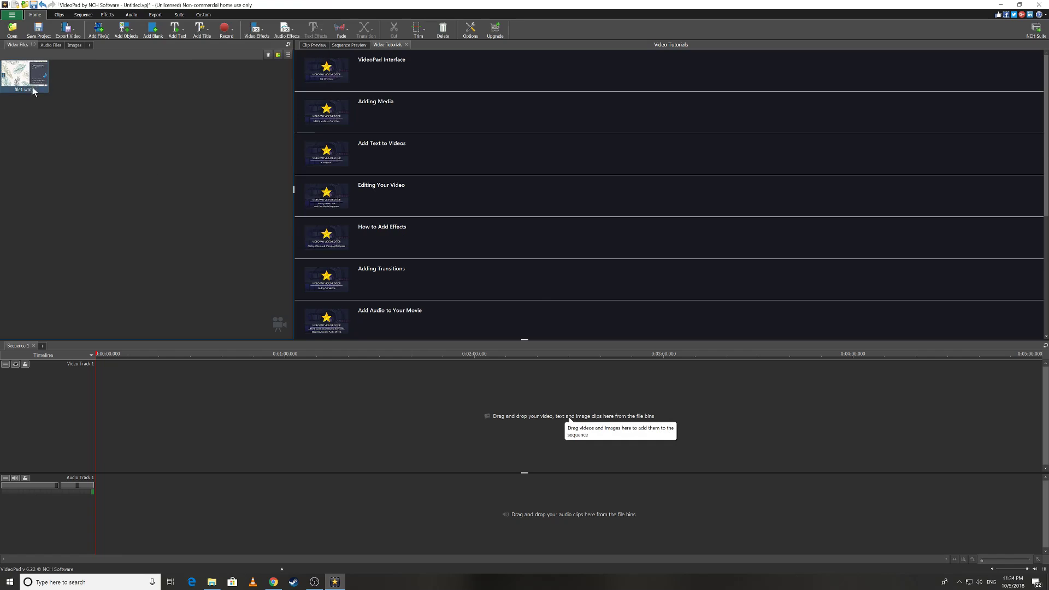
{"action": "mouse_move", "coordinate": [26, 74]}
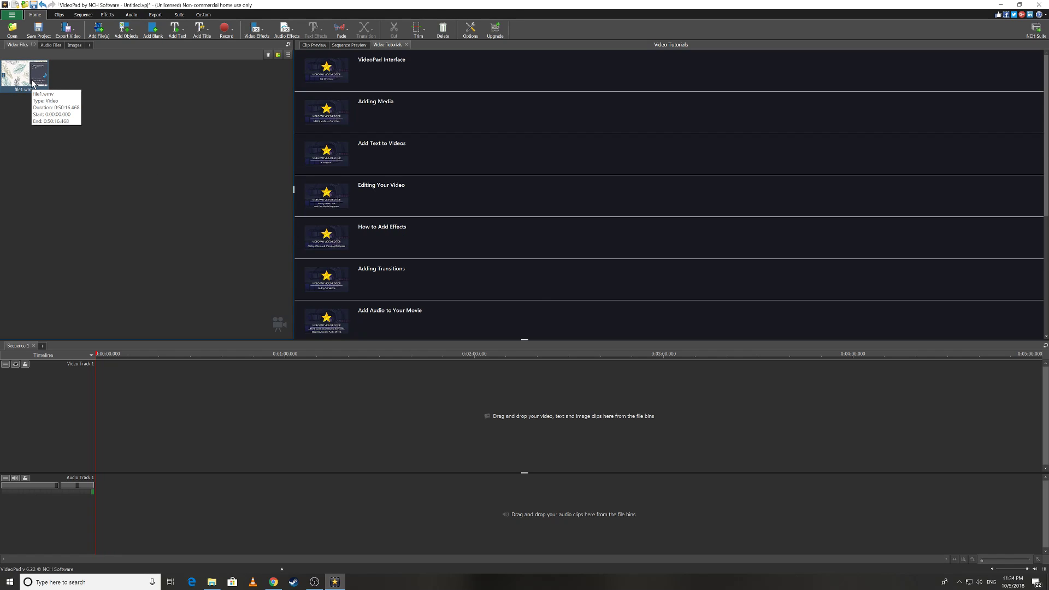
{"action": "mouse_move", "coordinate": [27, 81]}
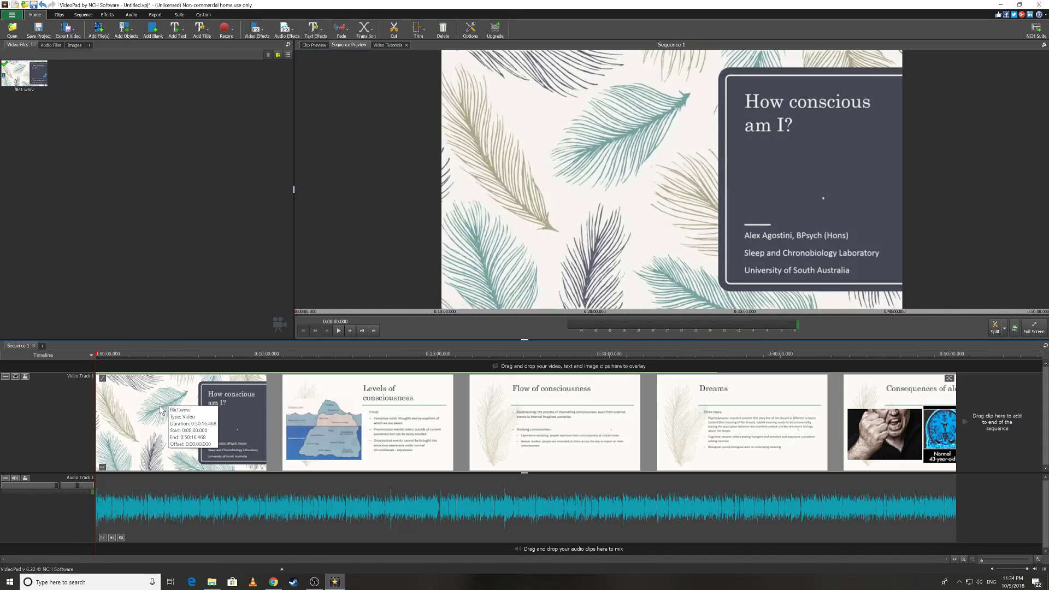
{"action": "mouse_move", "coordinate": [202, 373]}
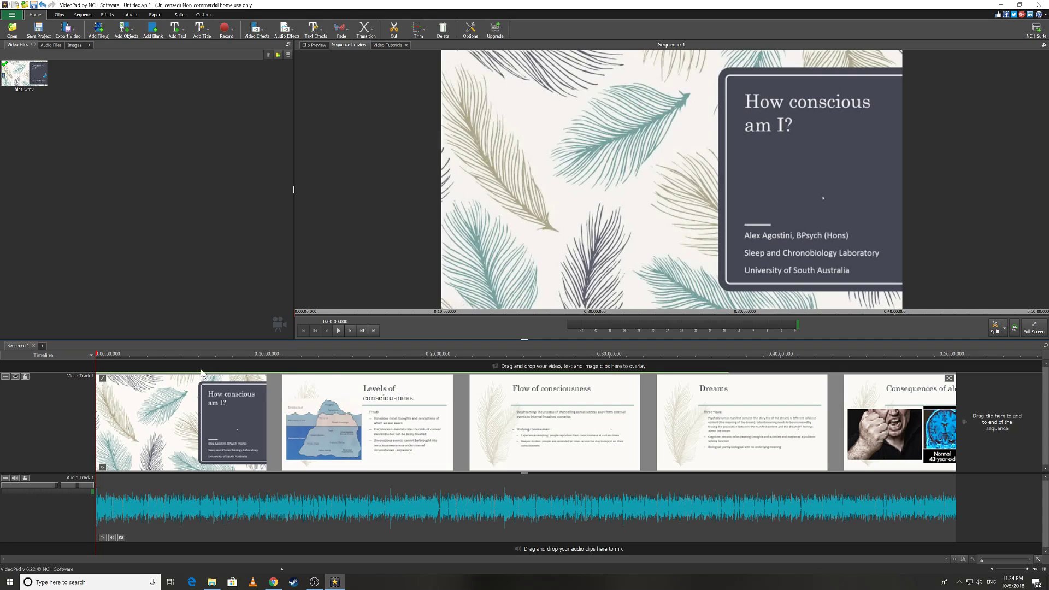
{"action": "mouse_move", "coordinate": [62, 323]}
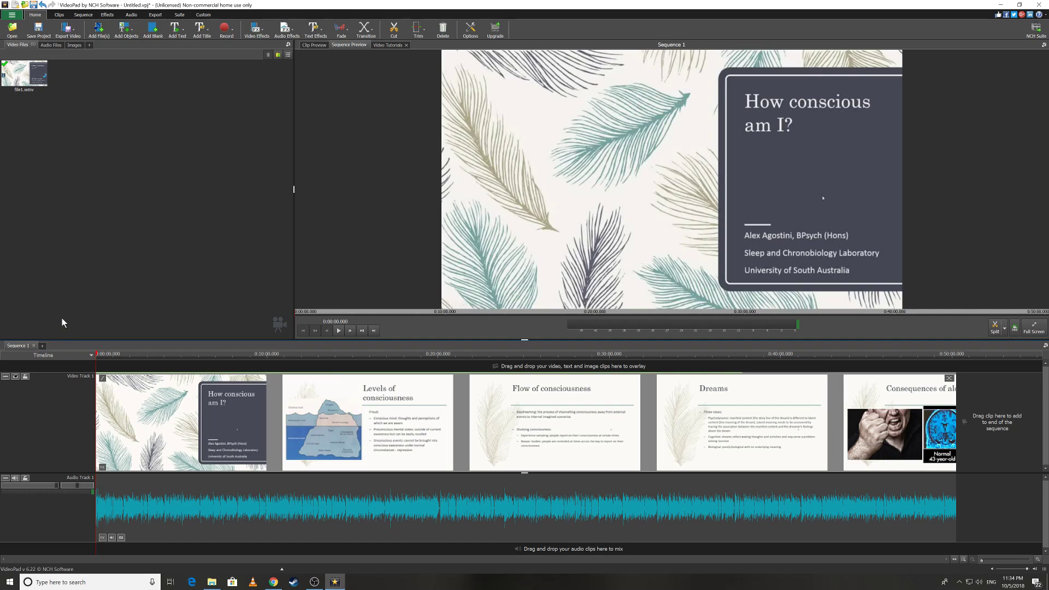
{"action": "mouse_move", "coordinate": [208, 108]}
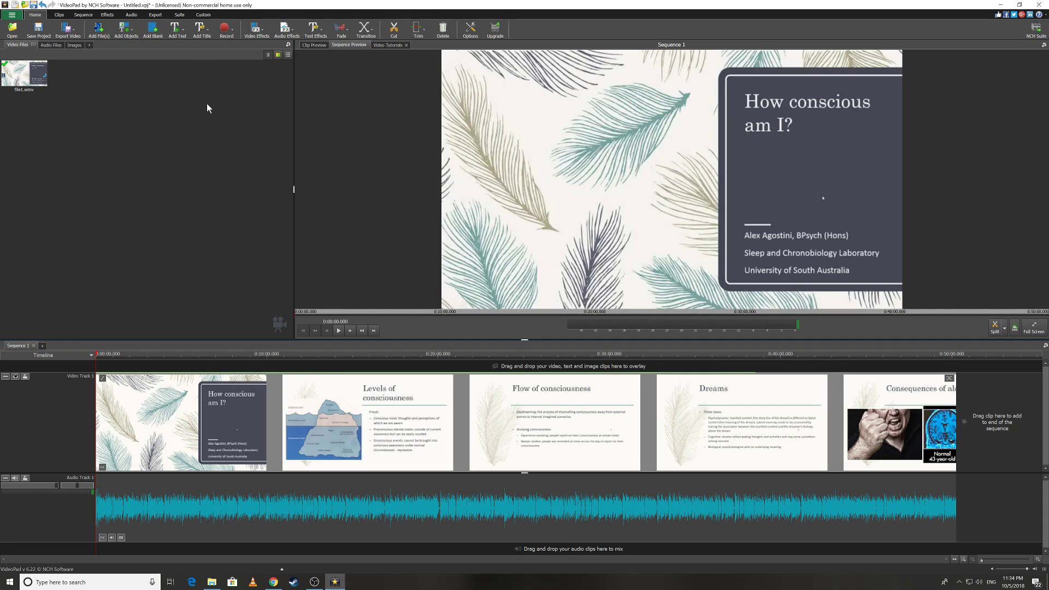
{"action": "mouse_move", "coordinate": [256, 28]}
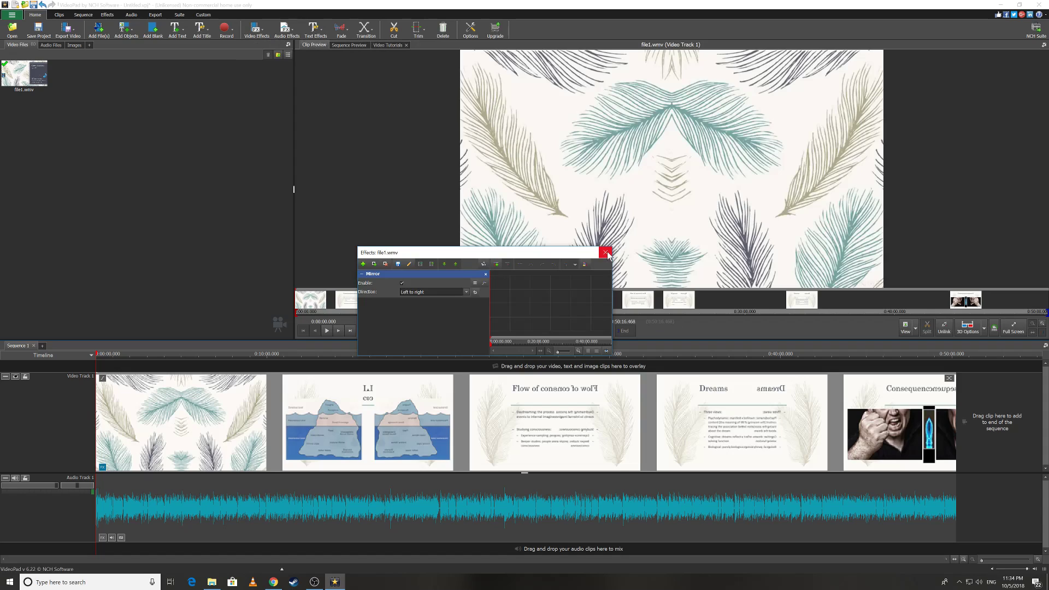
Step: Close the Mirror effect settings, leaving file1.wmv mirrored left to right
{"action": "left_click", "coordinate": [606, 252]}
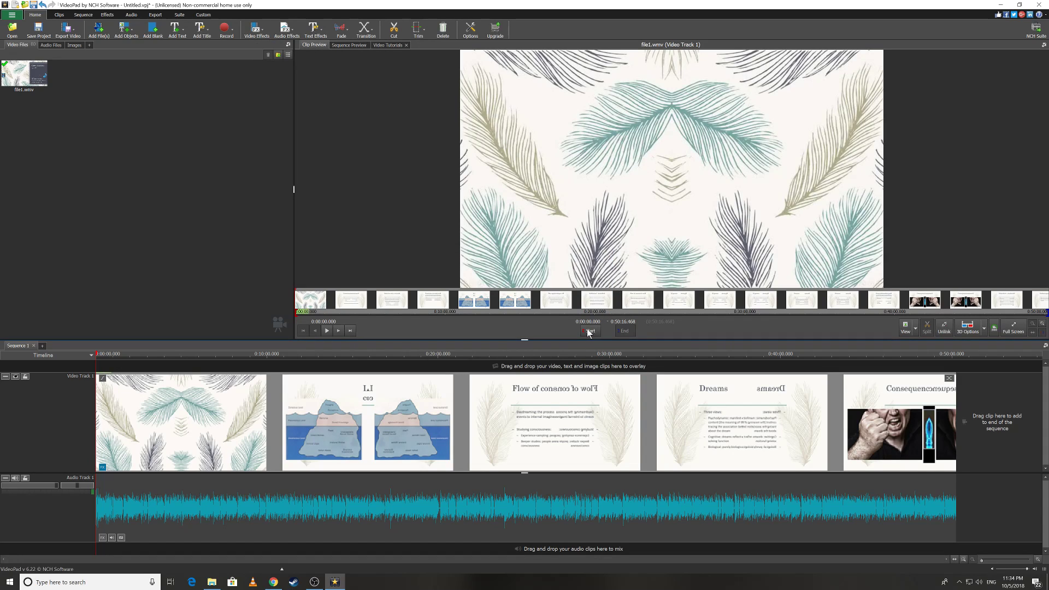
{"action": "mouse_move", "coordinate": [590, 331]}
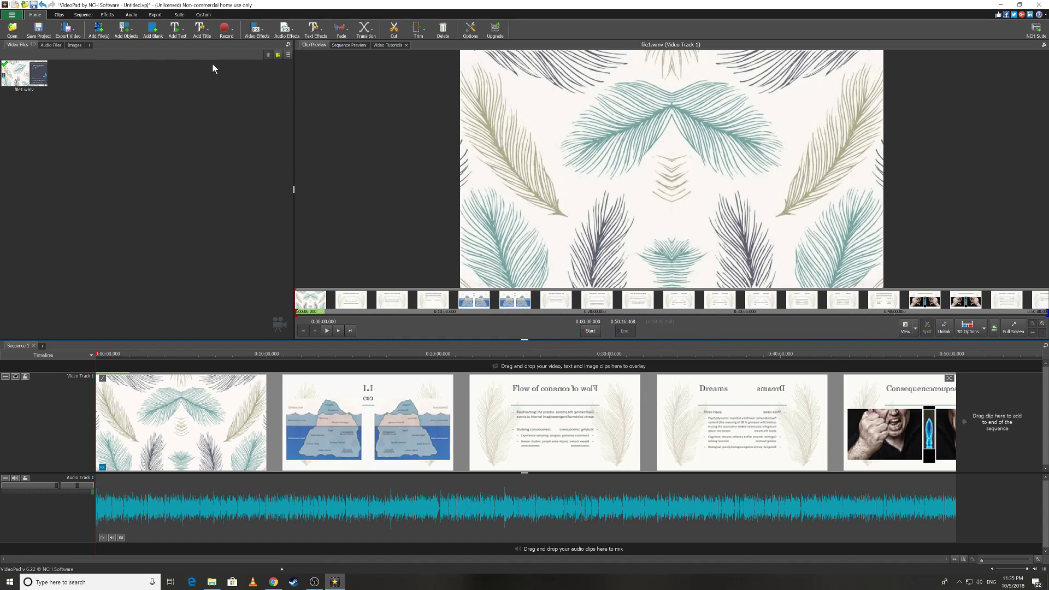
{"action": "mouse_move", "coordinate": [260, 52]}
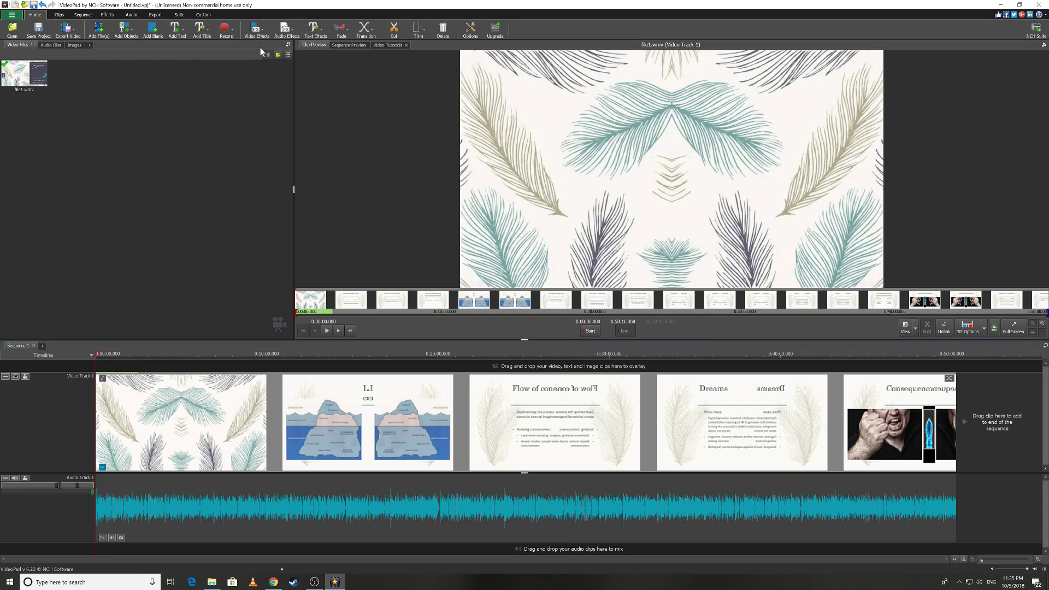
{"action": "left_click", "coordinate": [315, 28]}
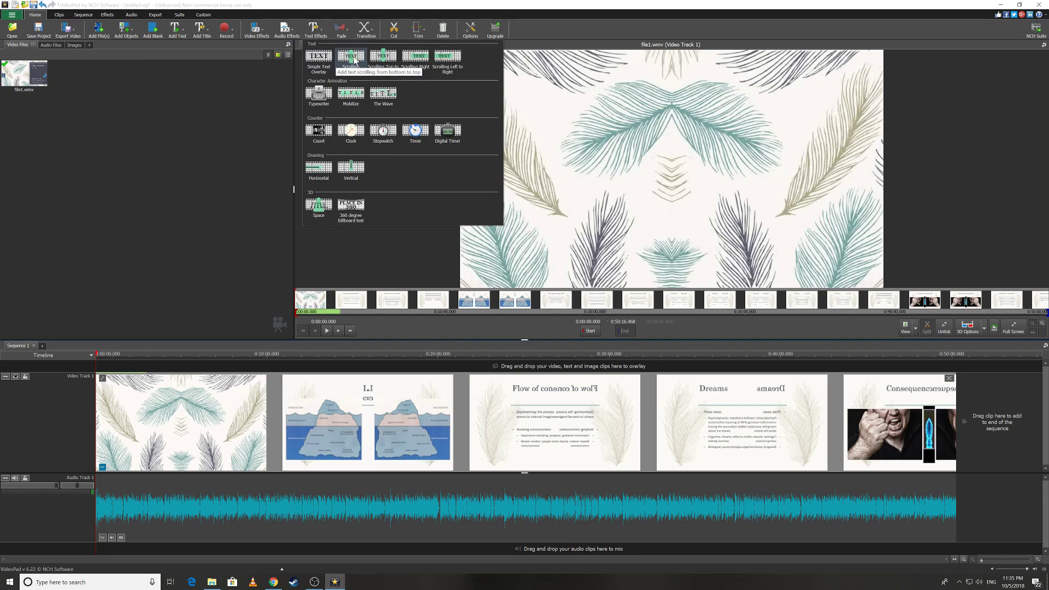
{"action": "left_click", "coordinate": [350, 56]}
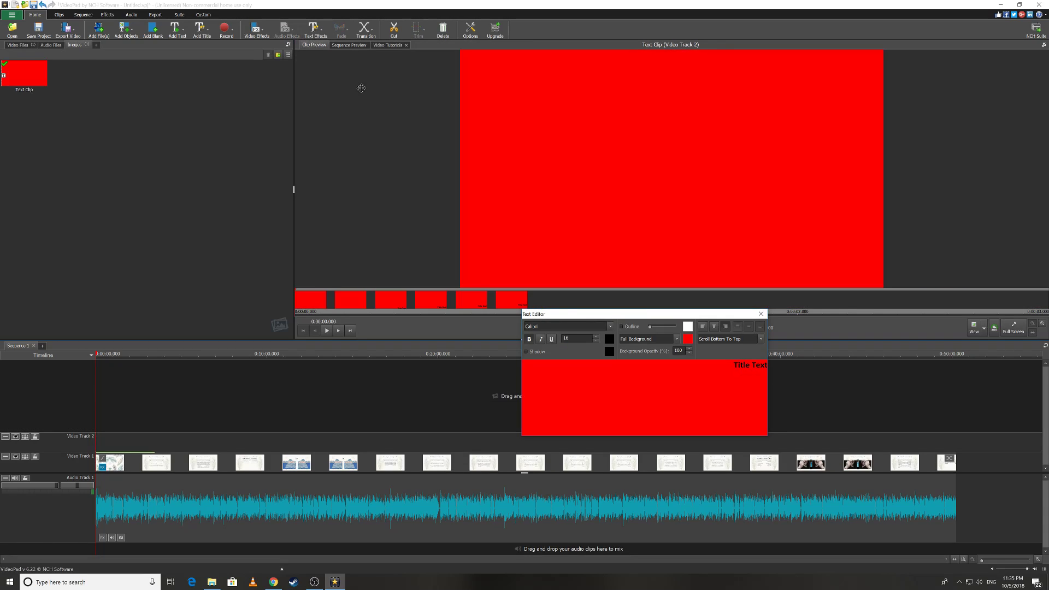
{"action": "left_click", "coordinate": [759, 314]}
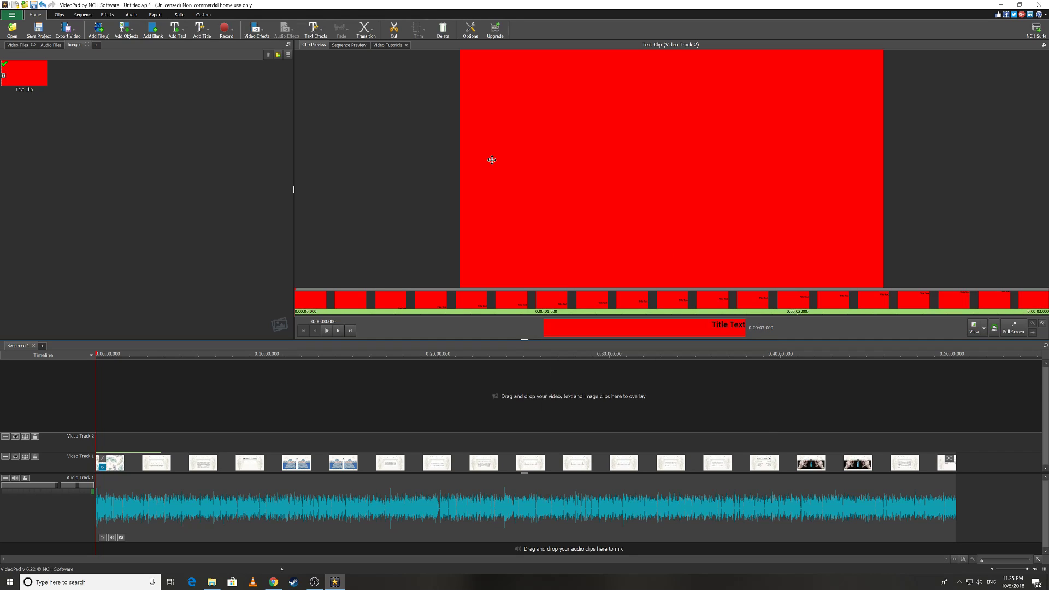
{"action": "left_click", "coordinate": [24, 74]}
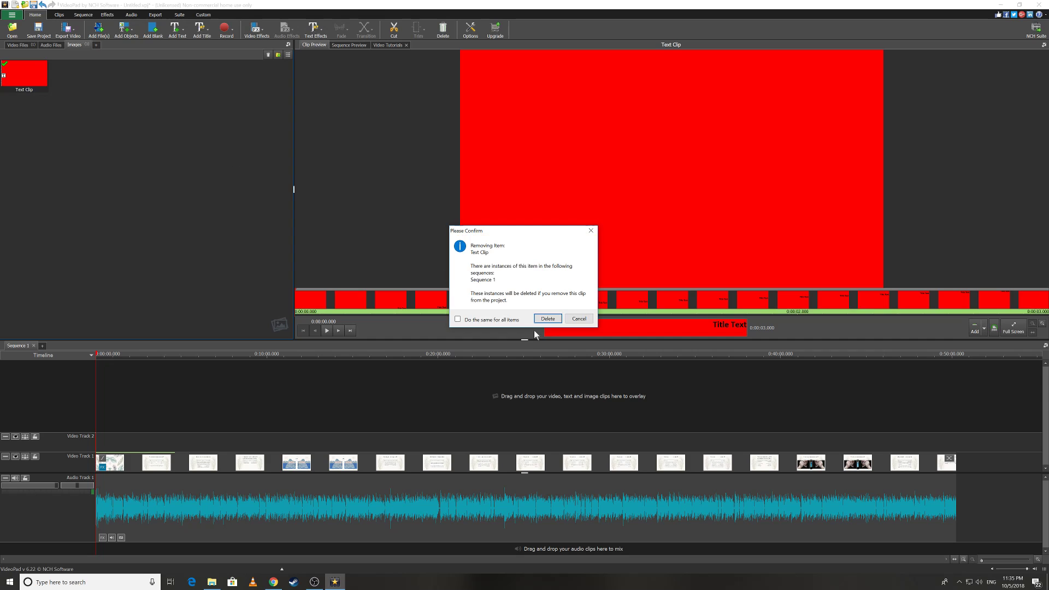
{"action": "left_click", "coordinate": [546, 318]}
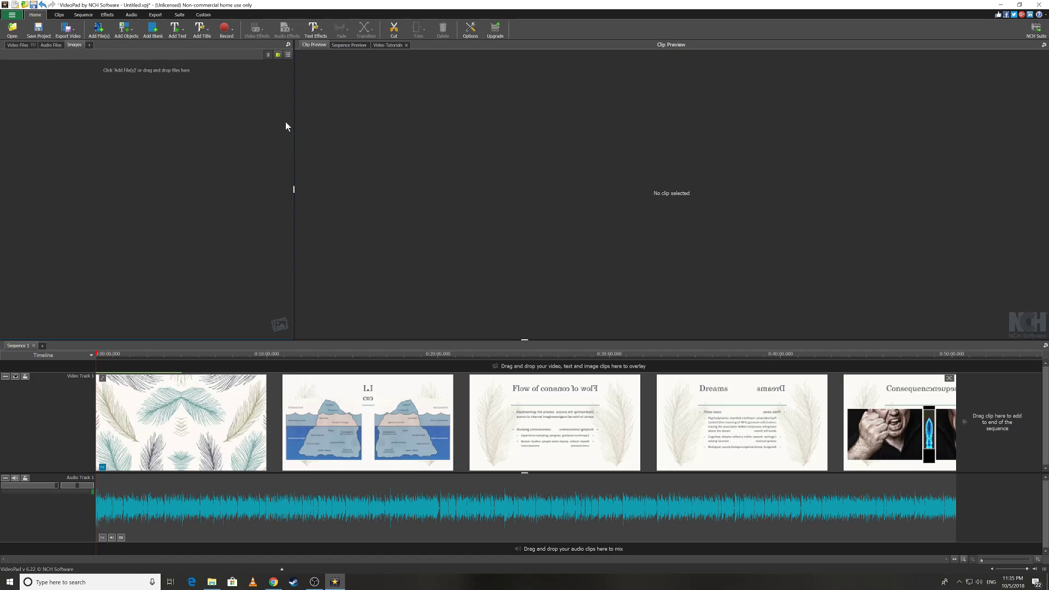
{"action": "left_click", "coordinate": [349, 45]}
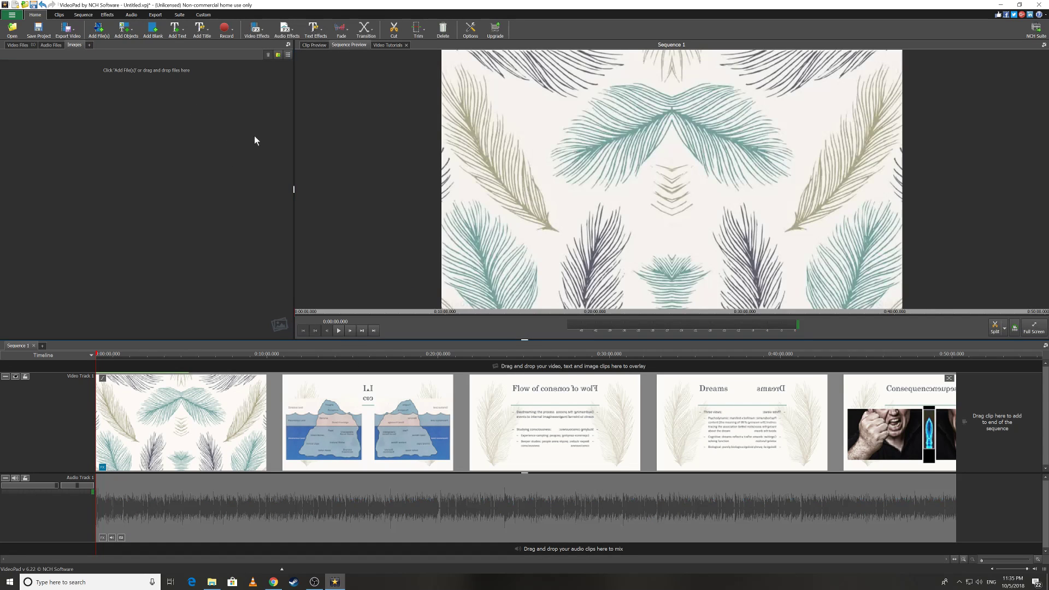
{"action": "mouse_move", "coordinate": [366, 28]}
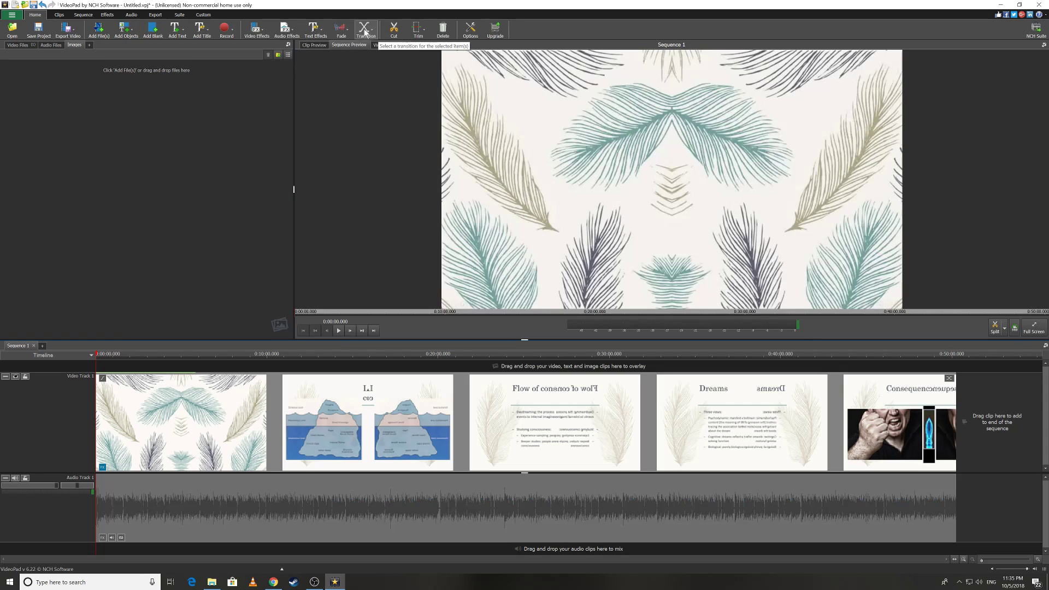
{"action": "left_click", "coordinate": [341, 29]}
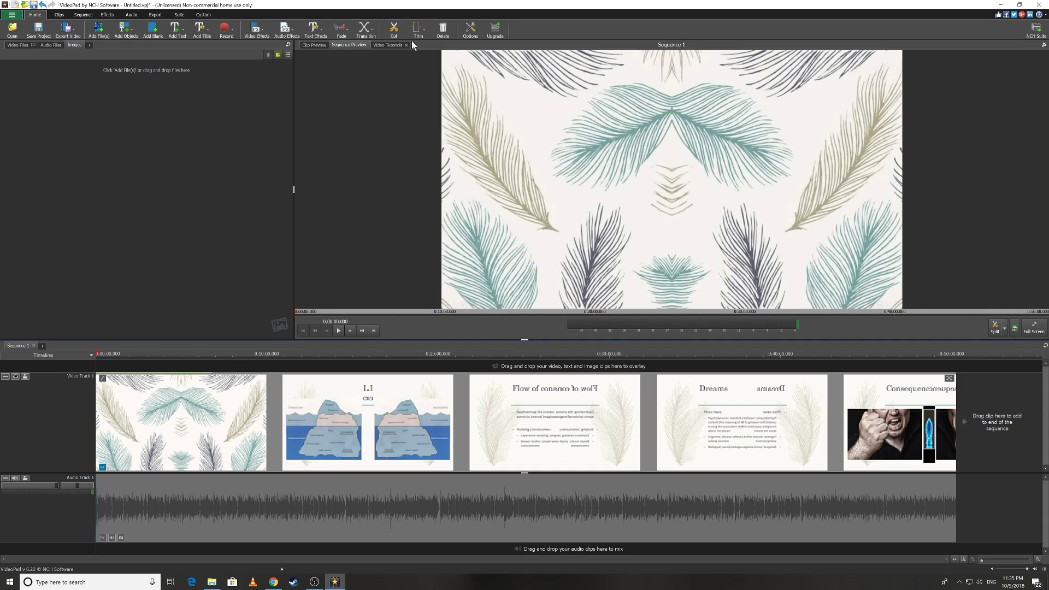
{"action": "mouse_move", "coordinate": [418, 28]}
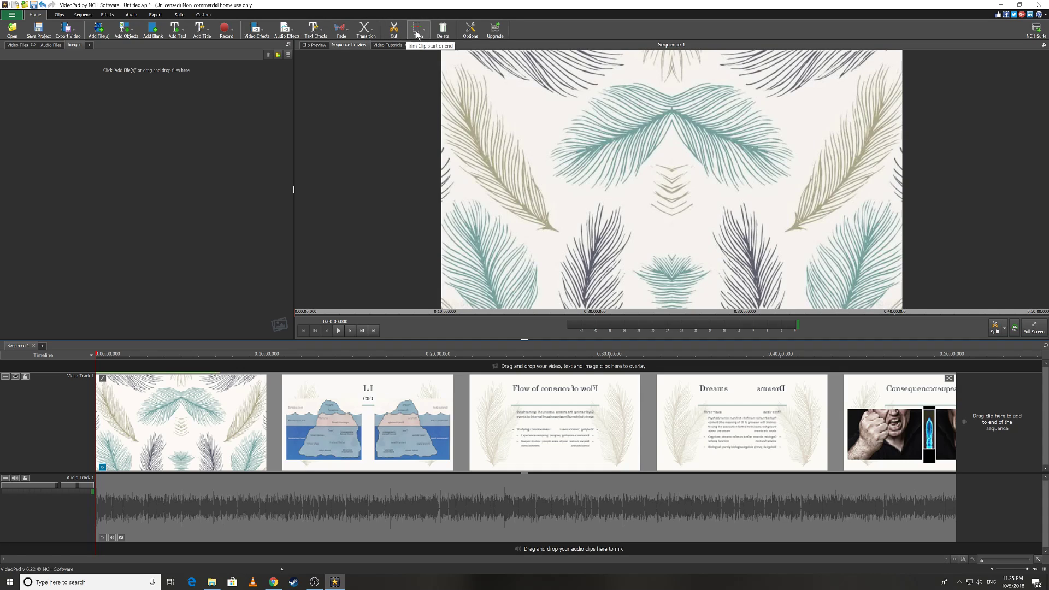
{"action": "left_click", "coordinate": [366, 29]}
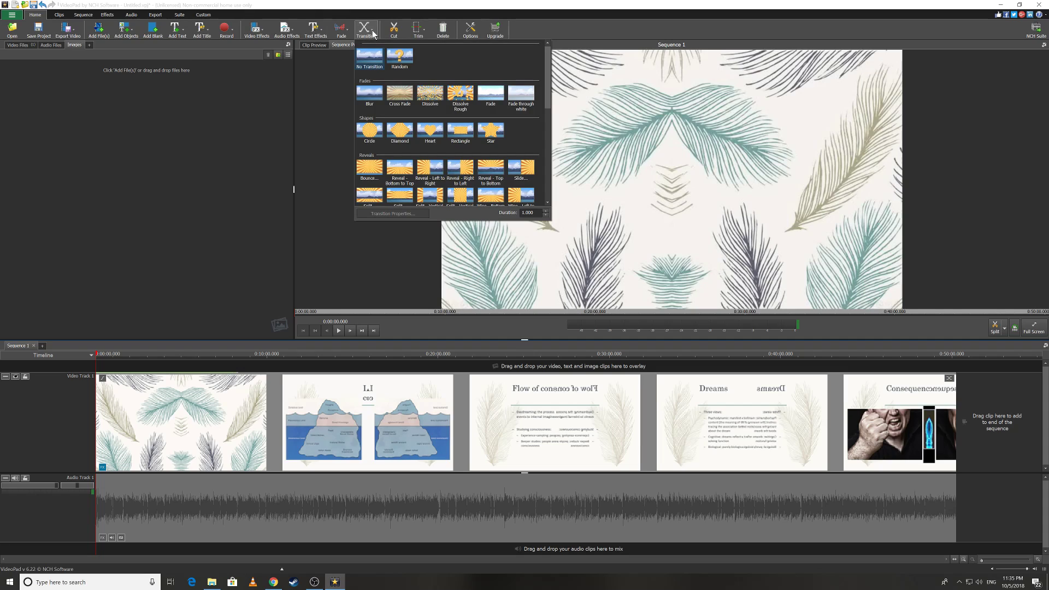
{"action": "mouse_move", "coordinate": [461, 84]}
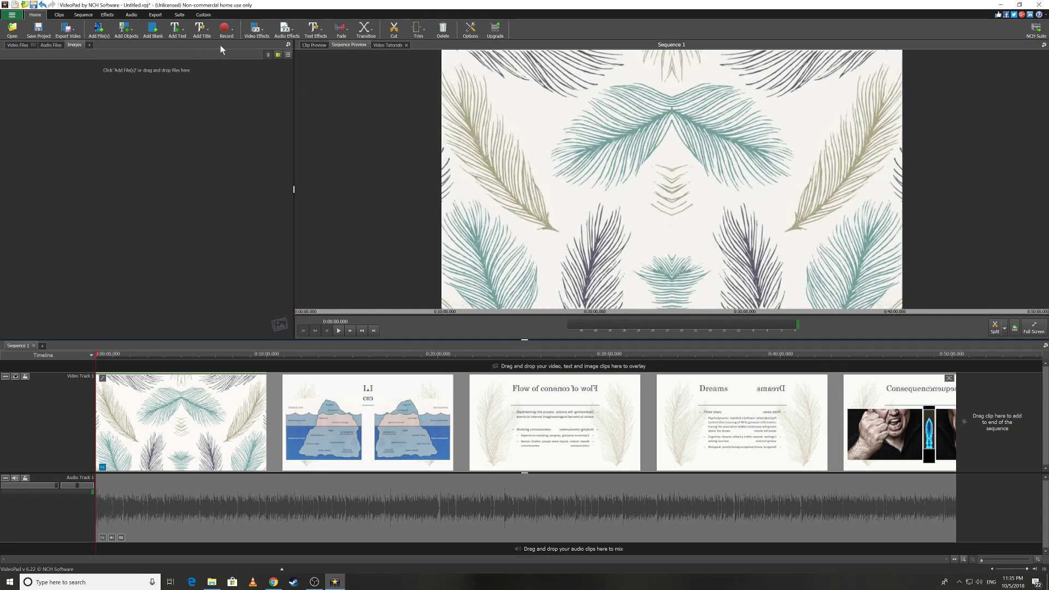
Step: Show the Record dropdown with video, screenshot, screen and audio options
{"action": "left_click", "coordinate": [226, 29]}
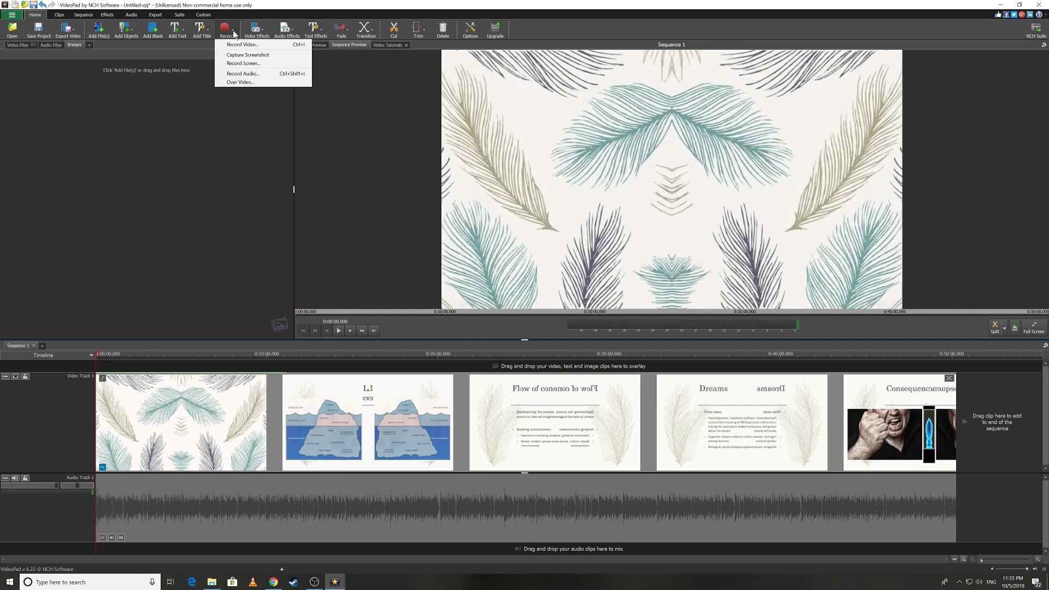
{"action": "mouse_move", "coordinate": [241, 44]}
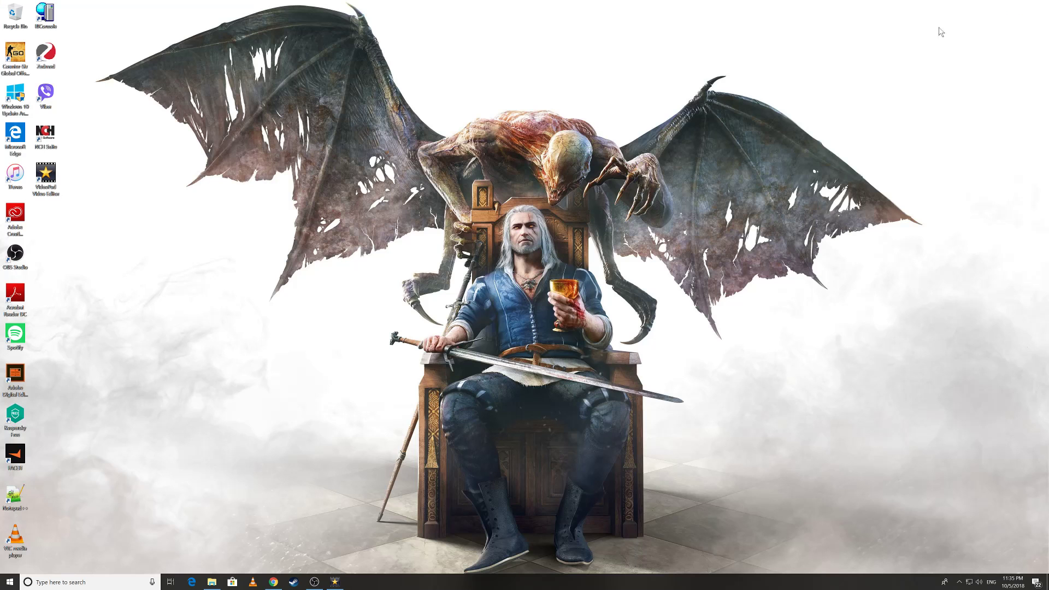
{"action": "mouse_move", "coordinate": [90, 448]}
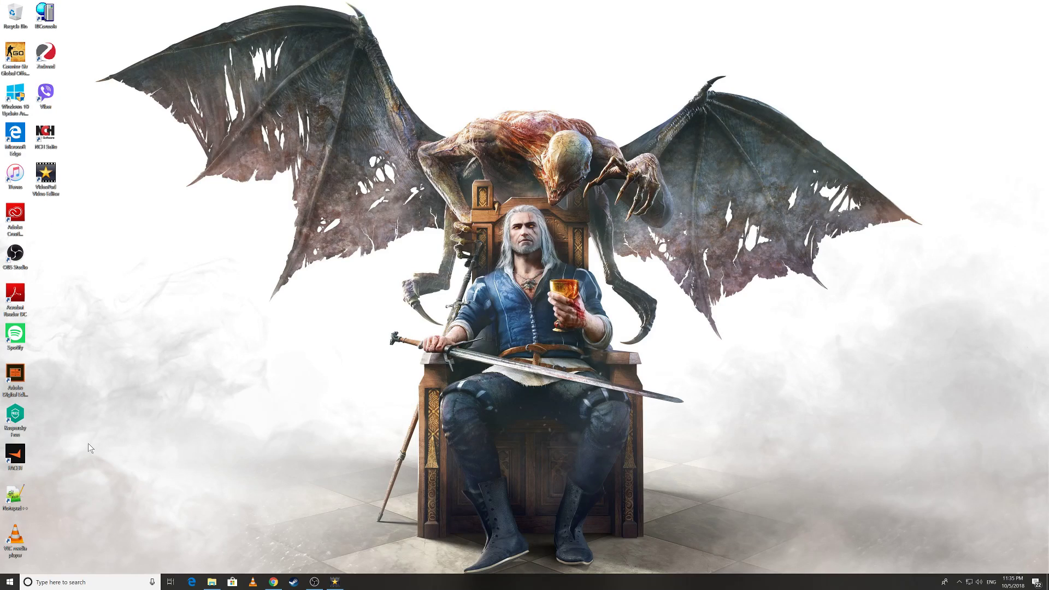
{"action": "mouse_move", "coordinate": [360, 517]}
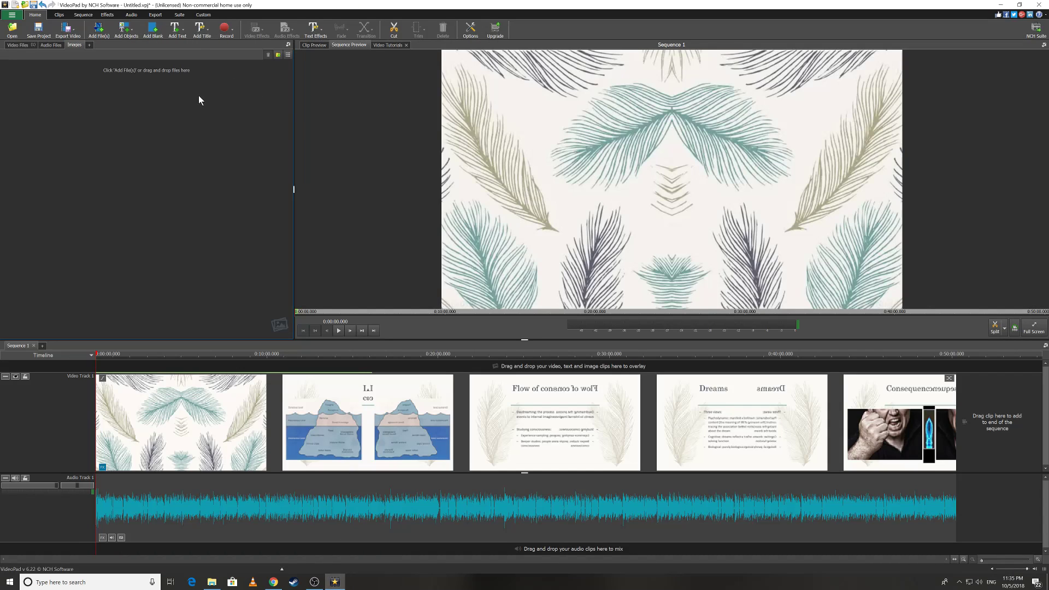
{"action": "mouse_move", "coordinate": [696, 11]}
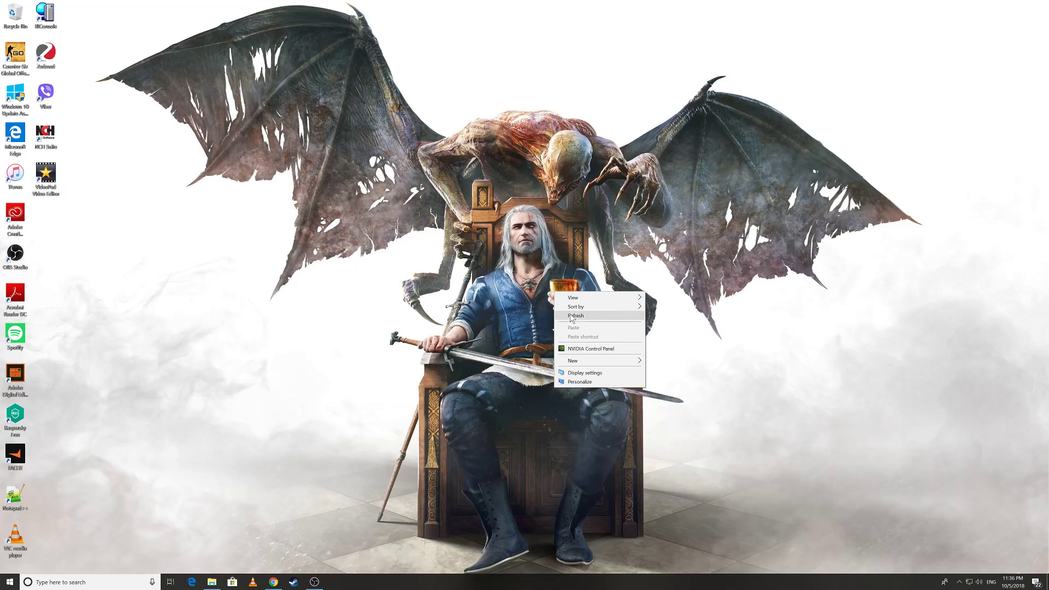
Step: Refresh the Windows desktop twice from its context menu after closing VideoPad
{"action": "left_click", "coordinate": [576, 316]}
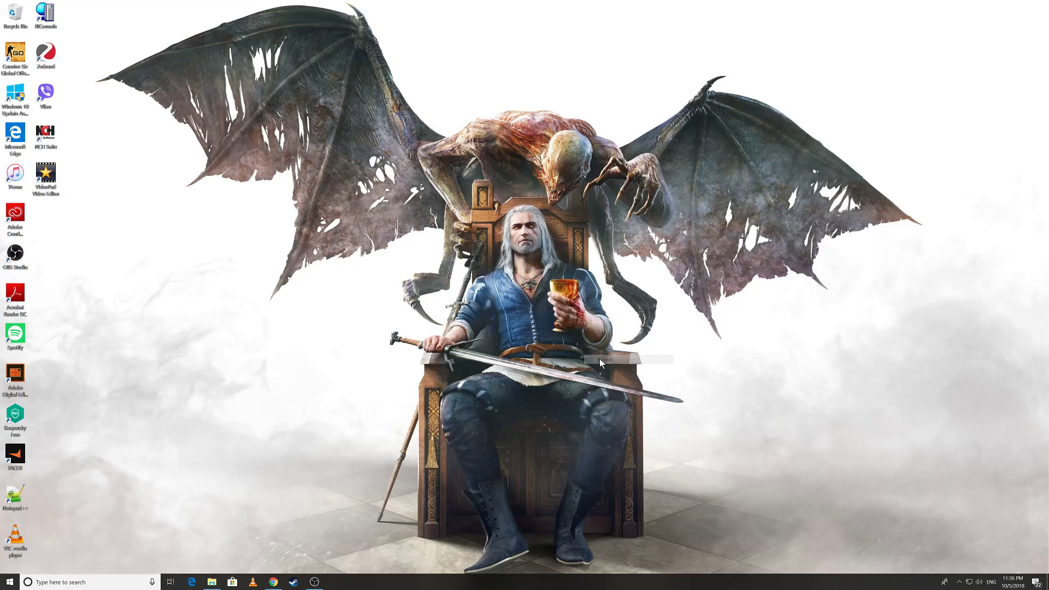
{"action": "right_click", "coordinate": [629, 364]}
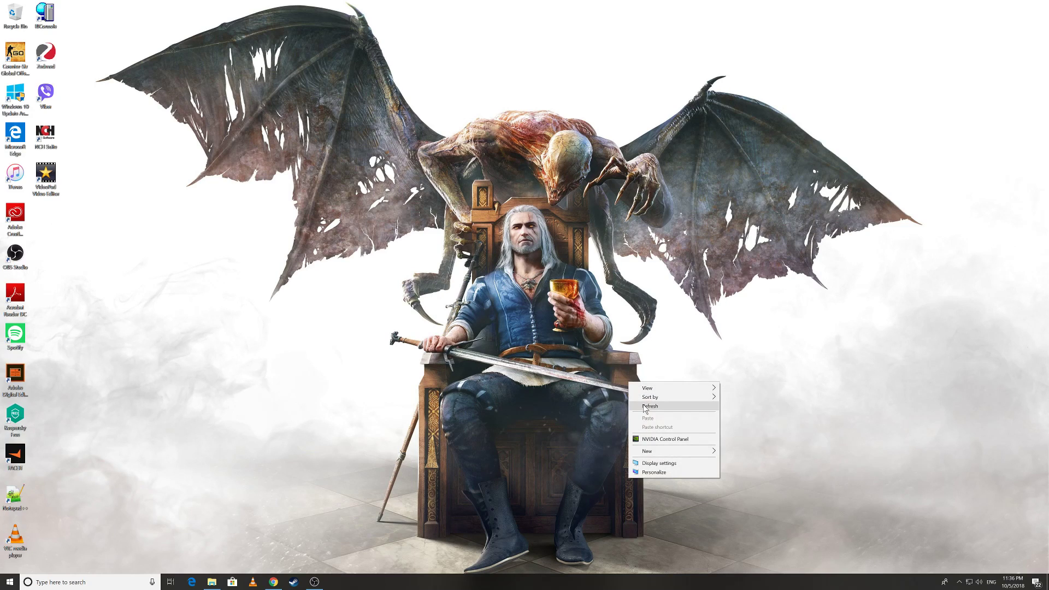
{"action": "left_click", "coordinate": [651, 406]}
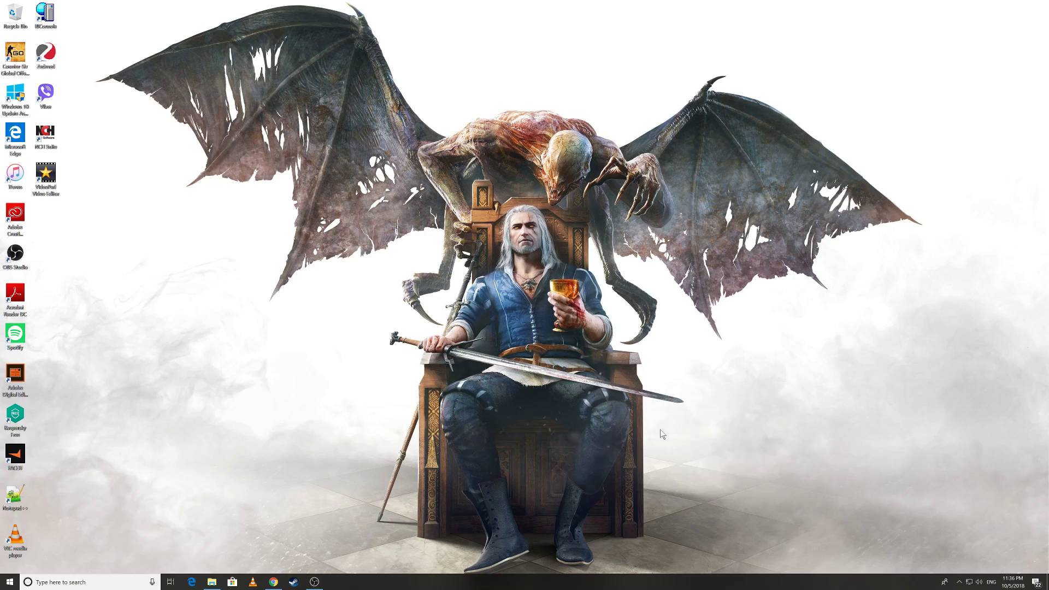